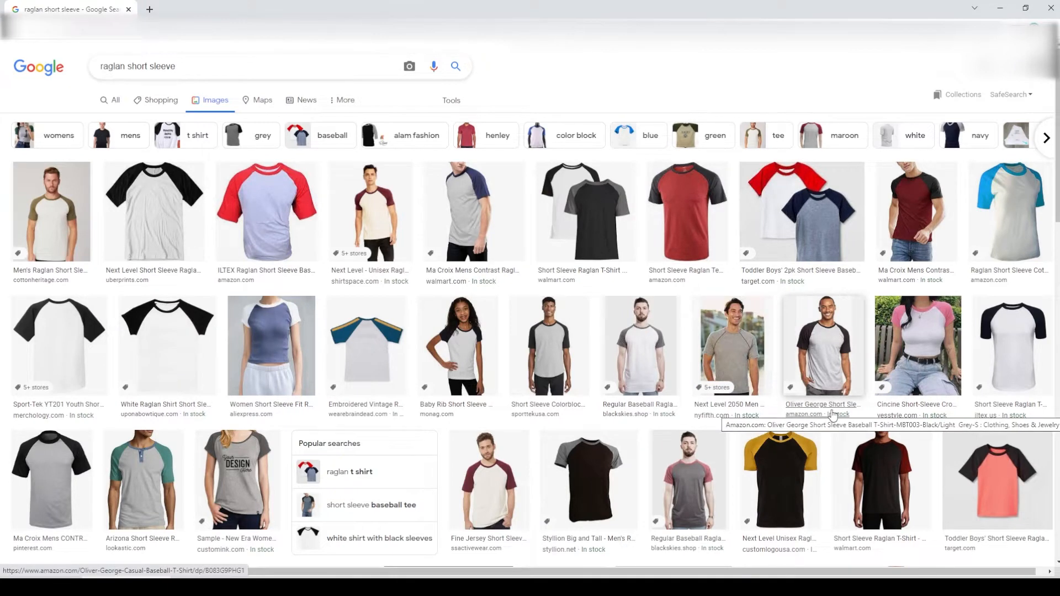
pyautogui.moveTo(575, 370)
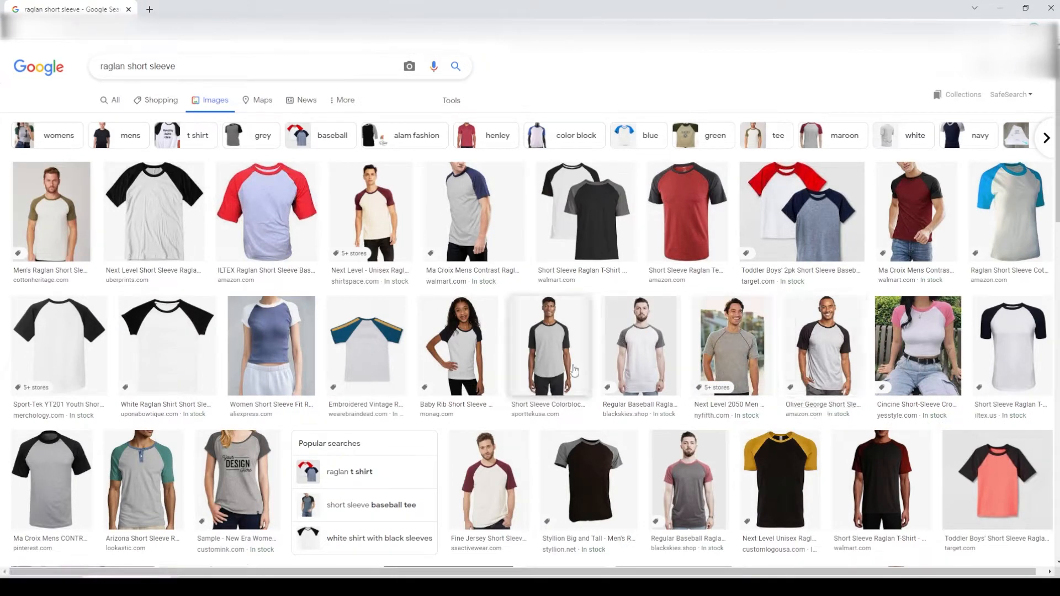
# - Scroll the raglan results and save the black-sleeved white tee image to the computer
pyautogui.scroll(-3)
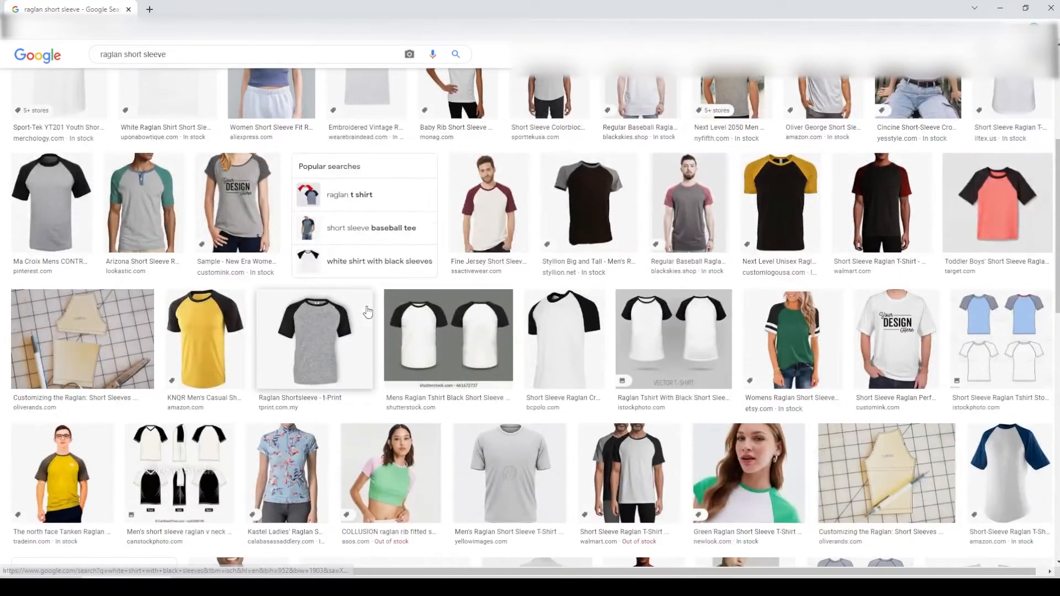
pyautogui.scroll(-3)
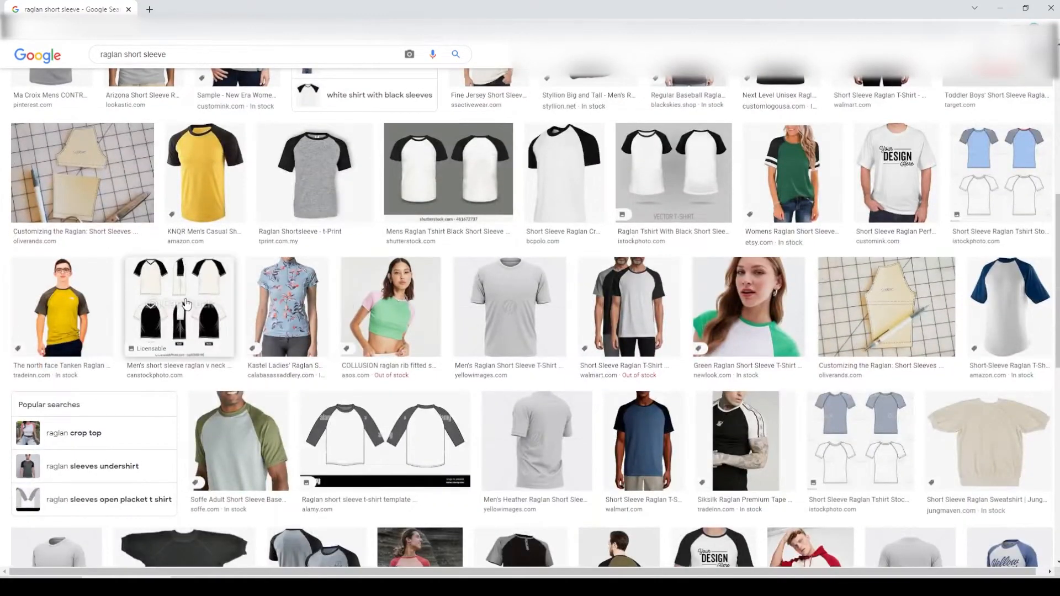
pyautogui.click(178, 307)
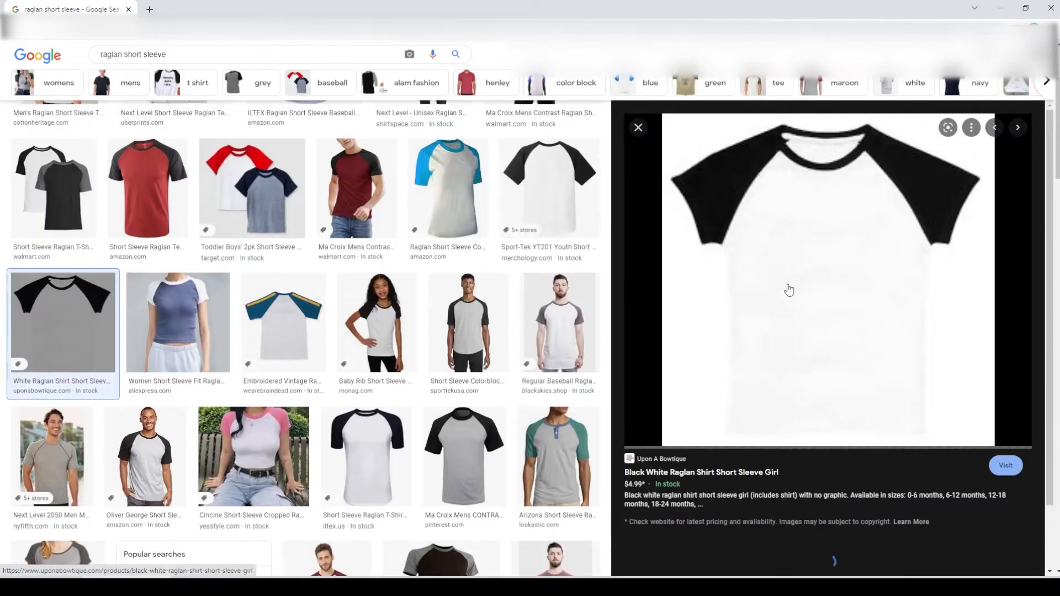
pyautogui.rightClick(788, 290)
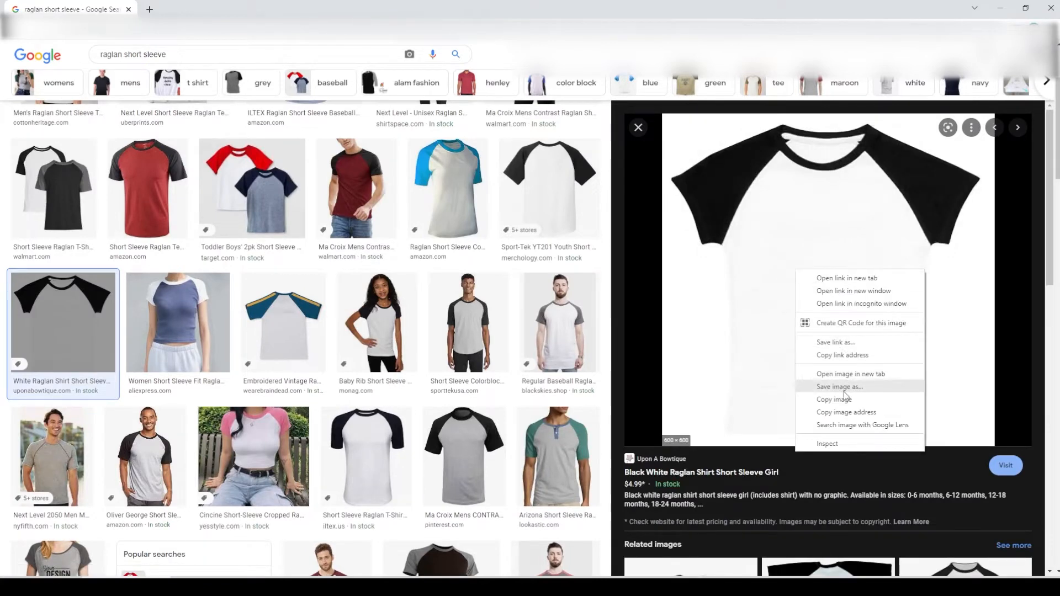
pyautogui.click(839, 386)
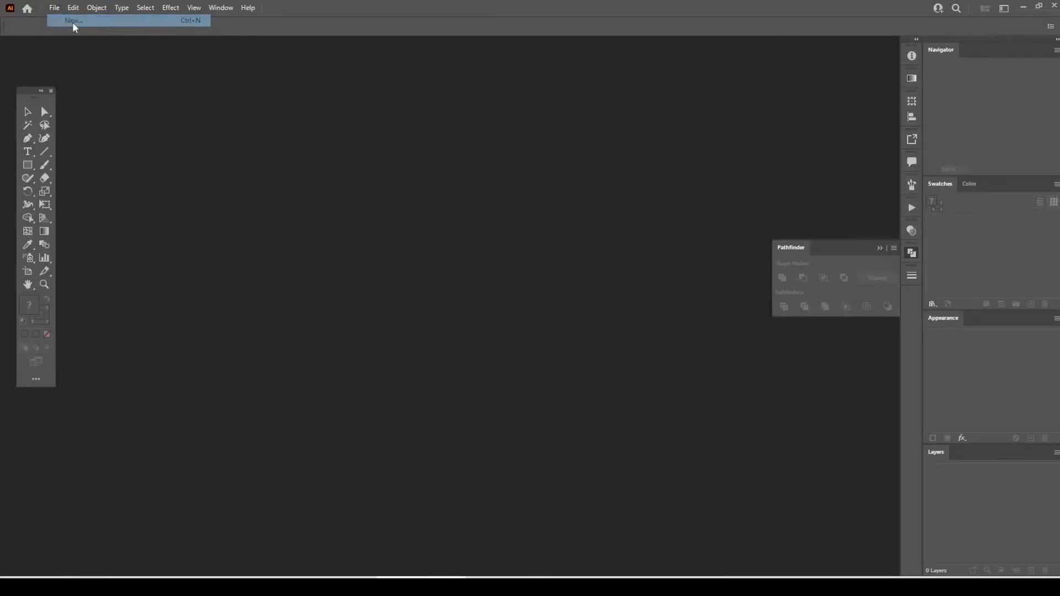
# - Create a landscape A4 print document and place the raglan tee photo in it
pyautogui.click(77, 22)
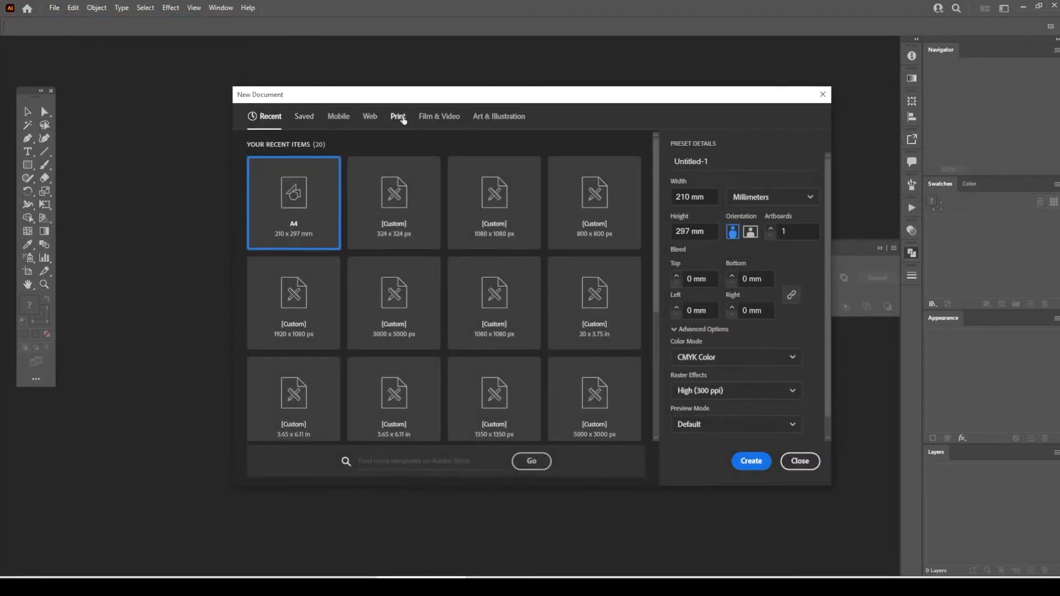
pyautogui.click(398, 116)
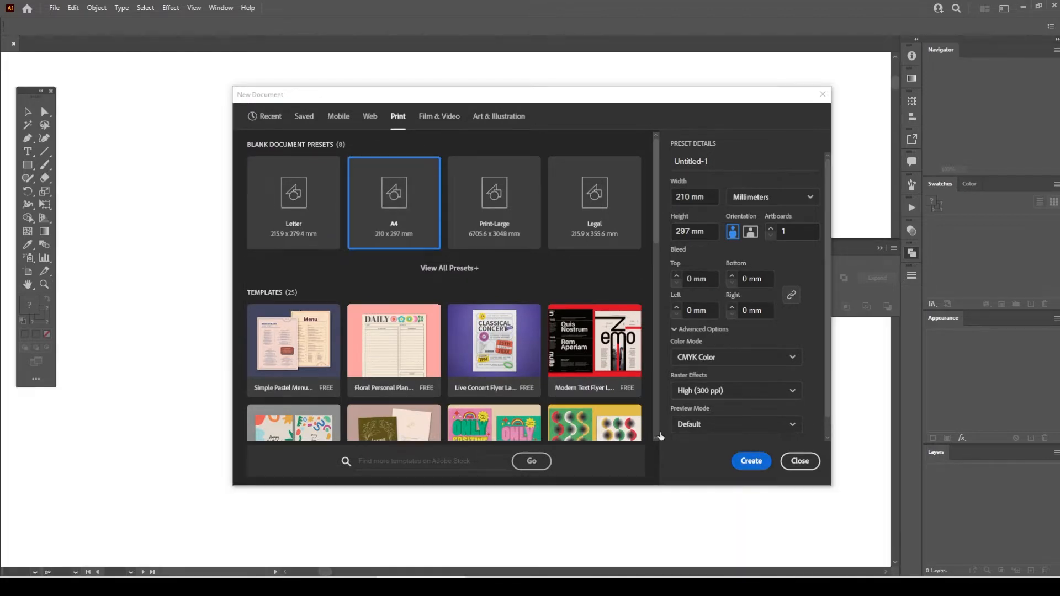
pyautogui.click(750, 461)
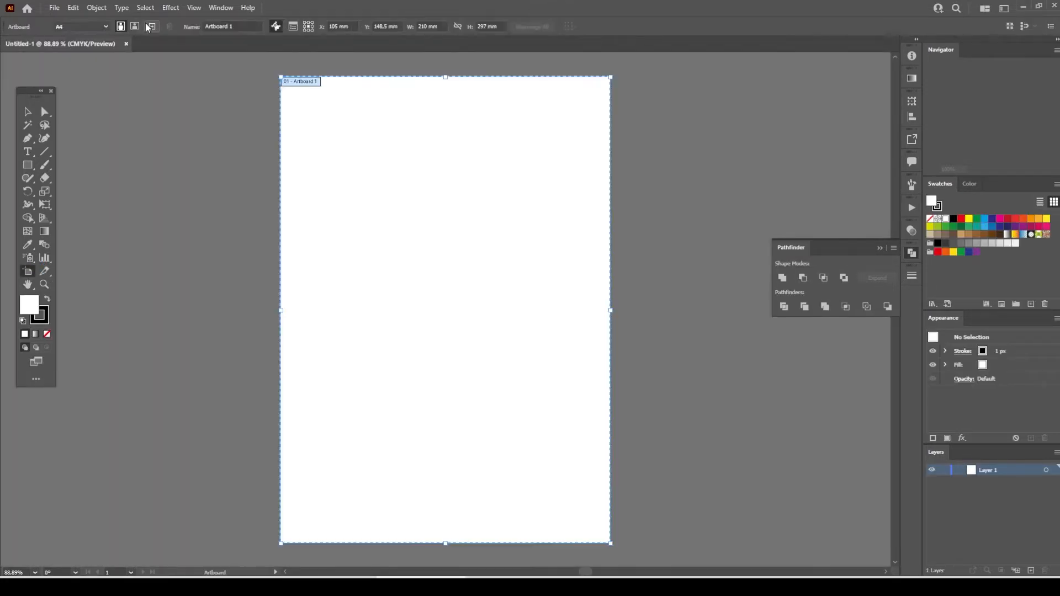
pyautogui.click(55, 8)
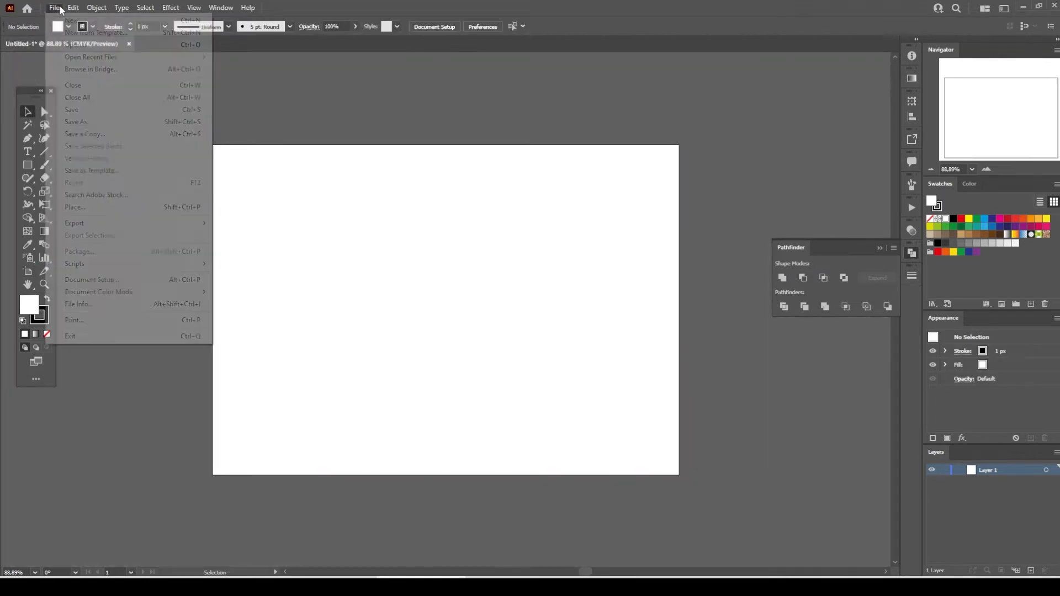
pyautogui.click(75, 207)
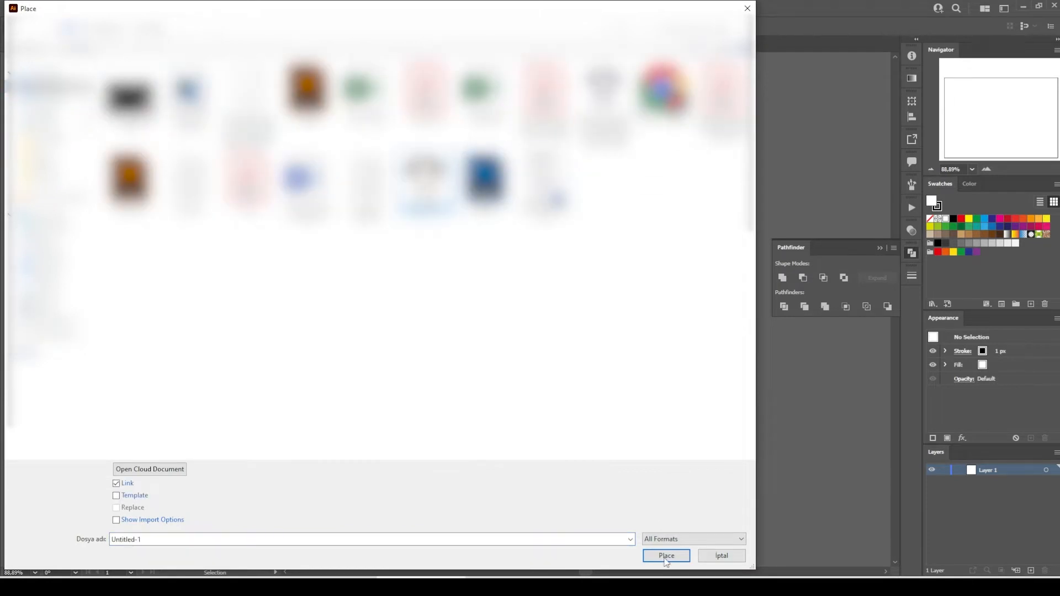
pyautogui.click(666, 556)
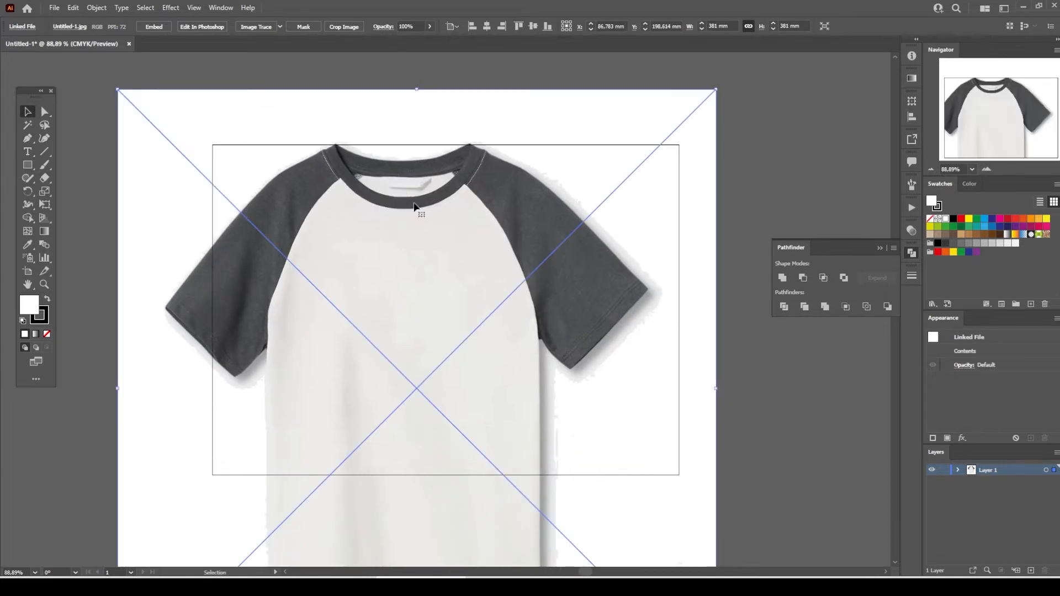
# - Scale the oversized tee photo down and move it to the artboard's left side
pyautogui.moveTo(416, 206); pyautogui.dragTo(422, 66)
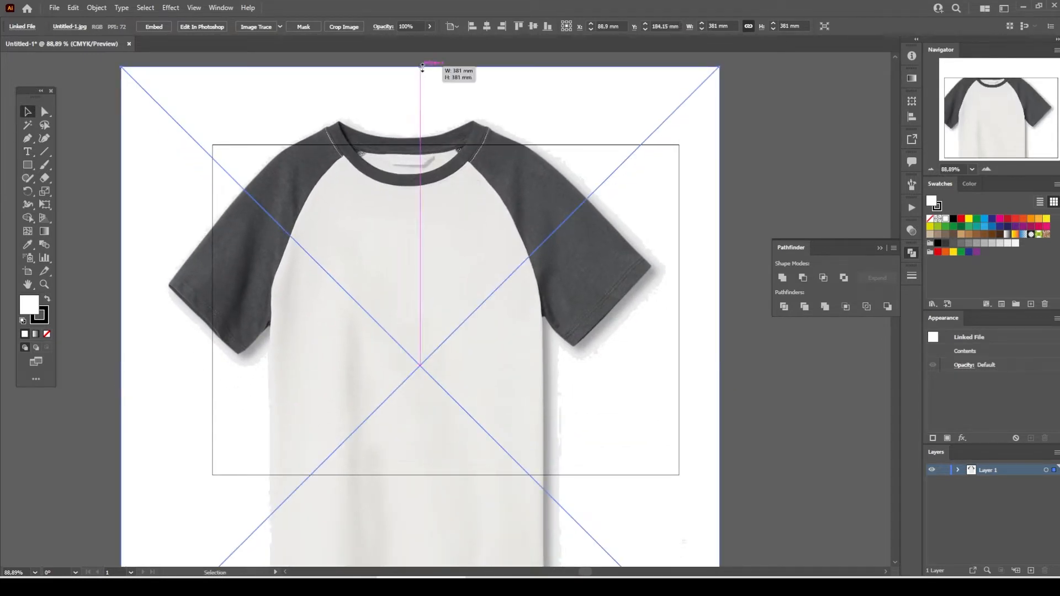
pyautogui.moveTo(421, 66); pyautogui.dragTo(325, 273)
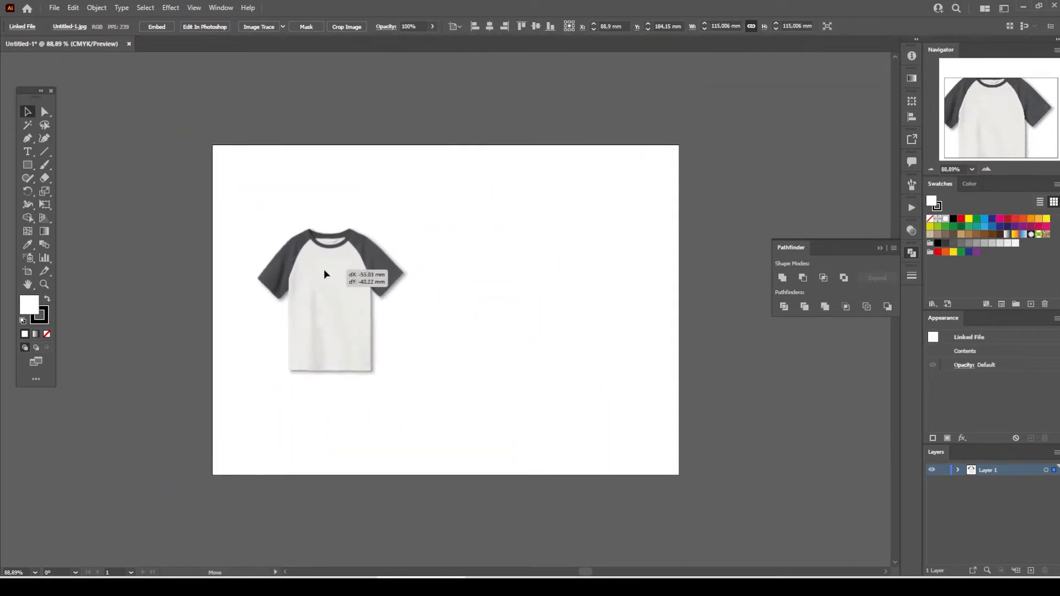
pyautogui.moveTo(326, 274); pyautogui.dragTo(342, 298)
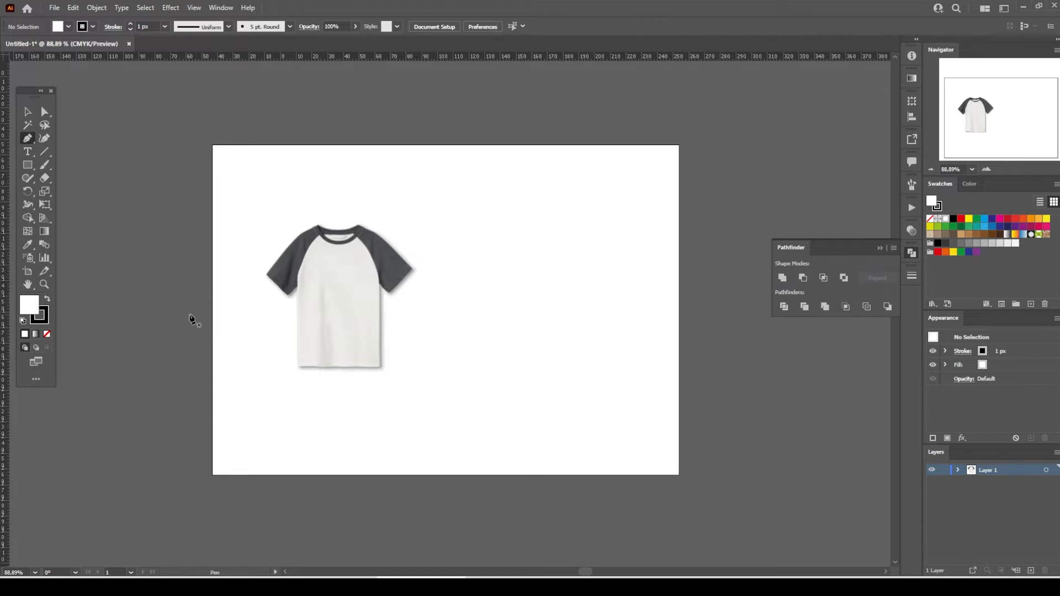
pyautogui.moveTo(274, 295)
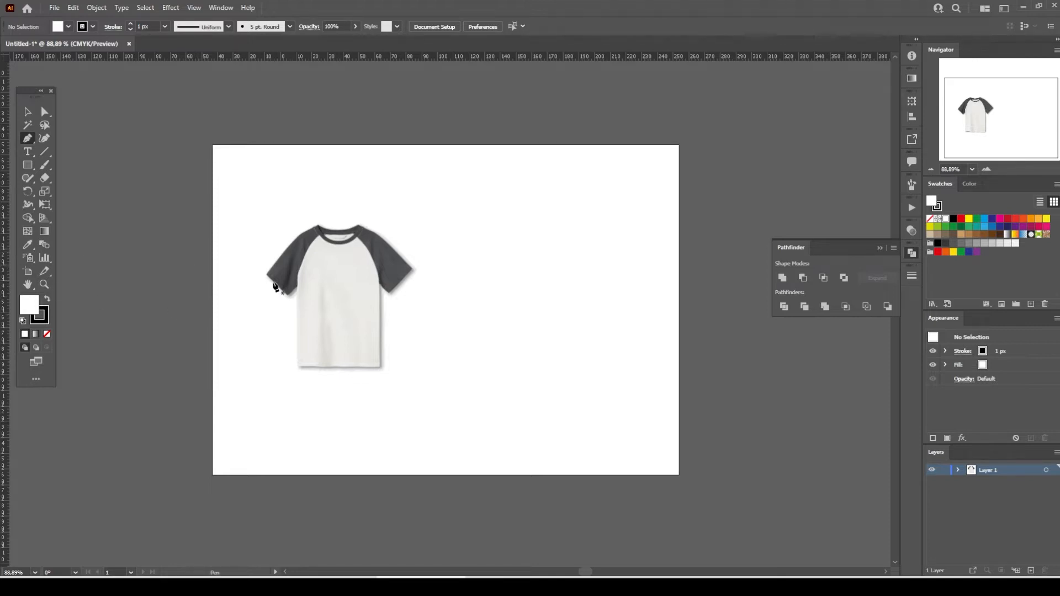
pyautogui.moveTo(339, 253)
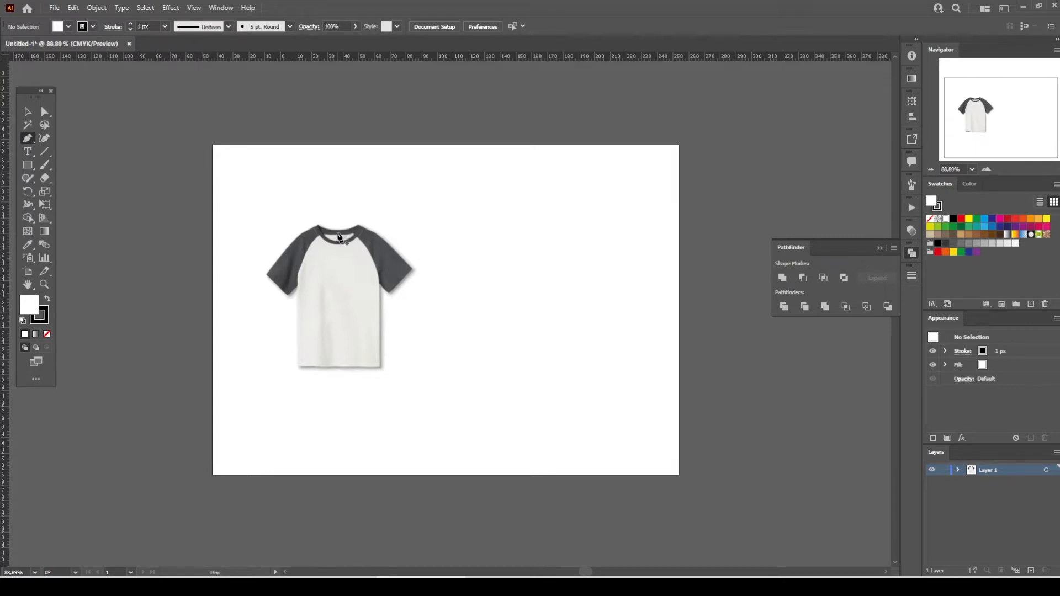
pyautogui.moveTo(340, 294)
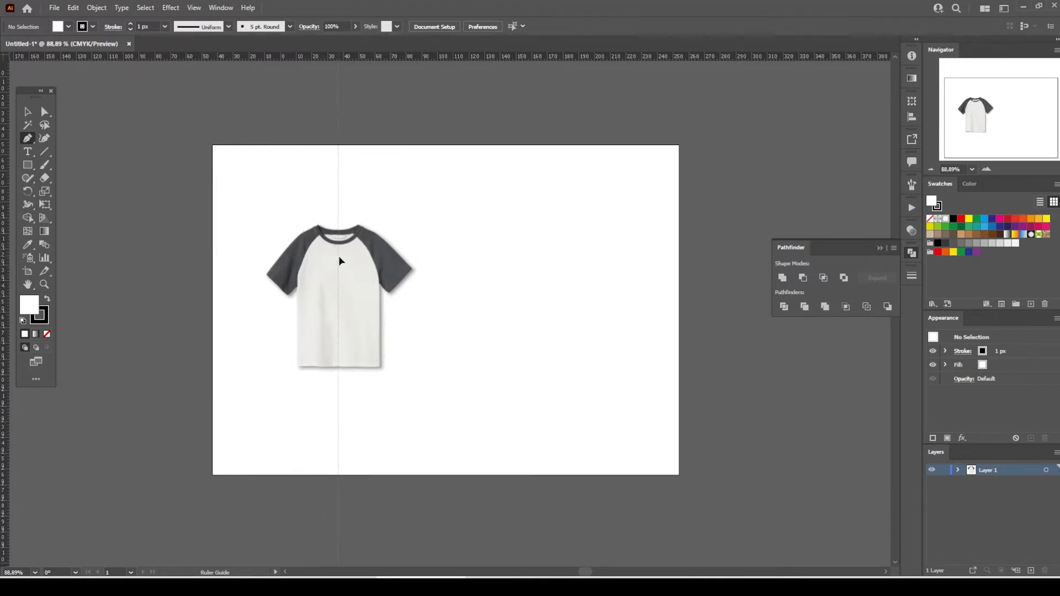
# - Drop a vertical guide onto the tee photo's centre line
pyautogui.click(28, 138)
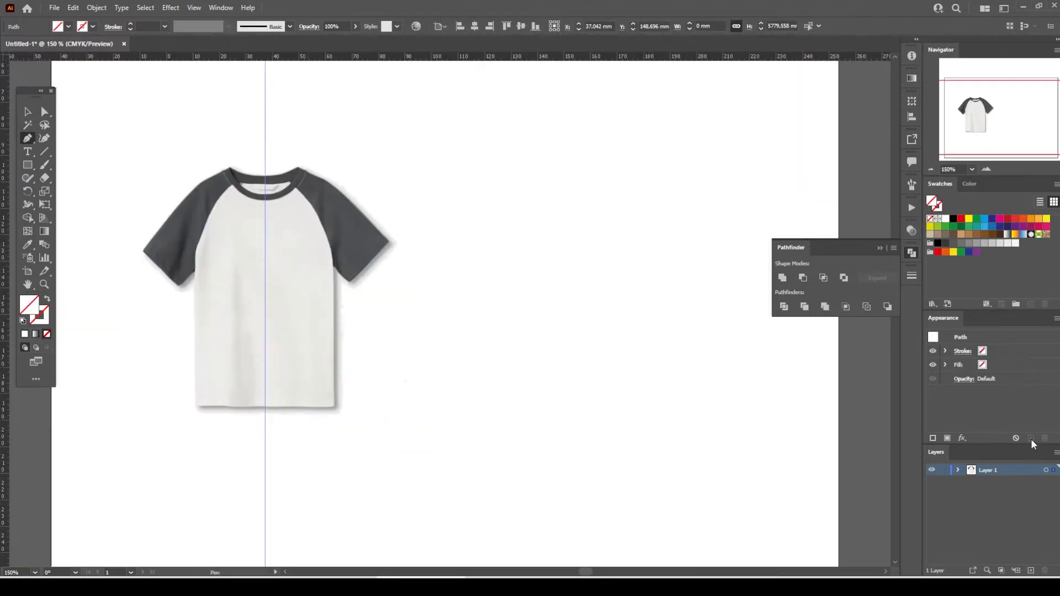
# - Set the photo layer's Dim Images option to 75% and apply it
pyautogui.doubleClick(987, 470)
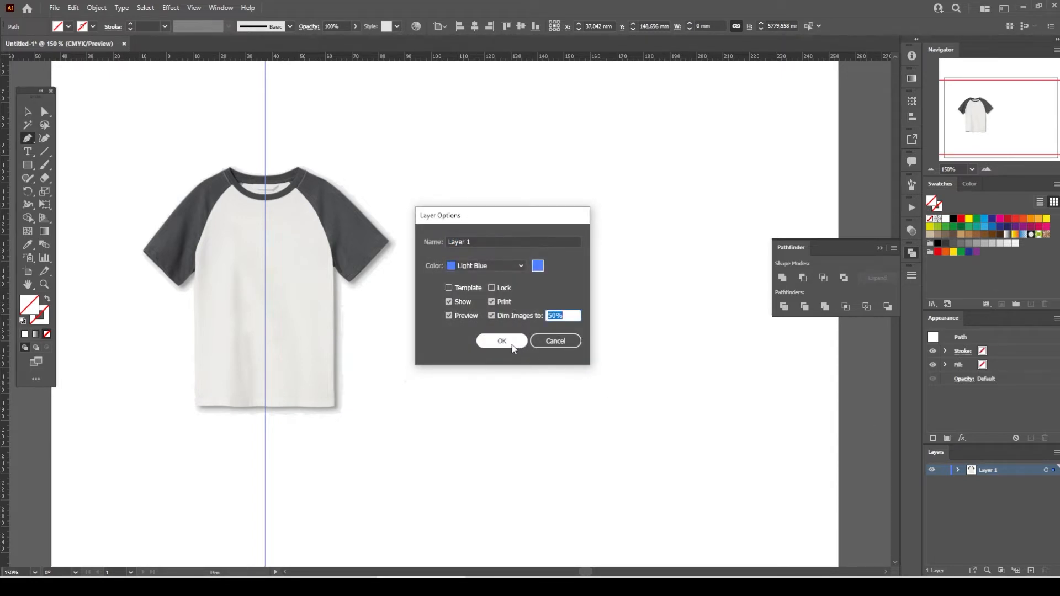
pyautogui.click(501, 341)
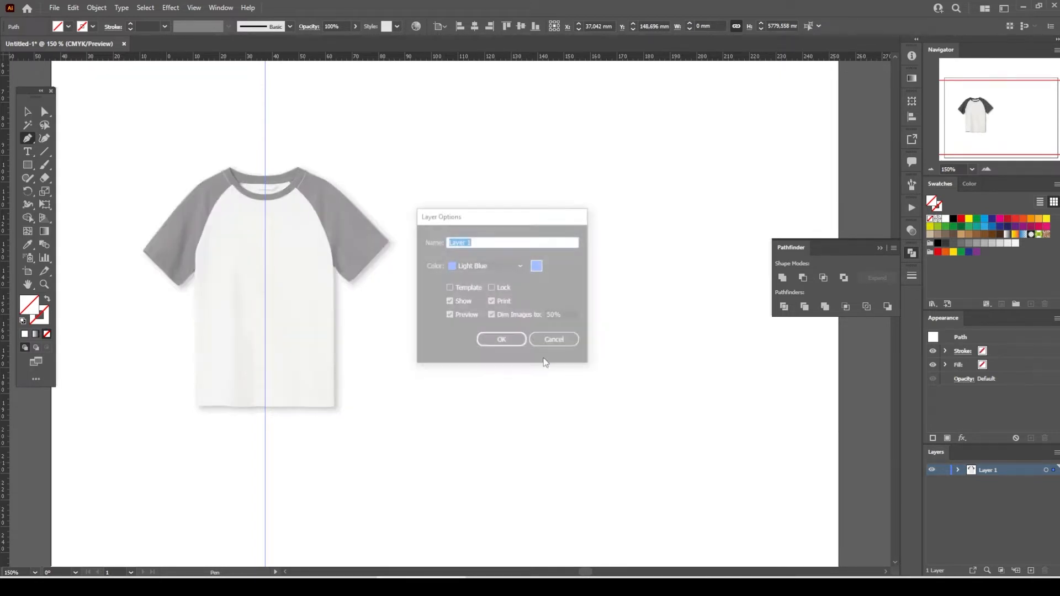
pyautogui.click(562, 315)
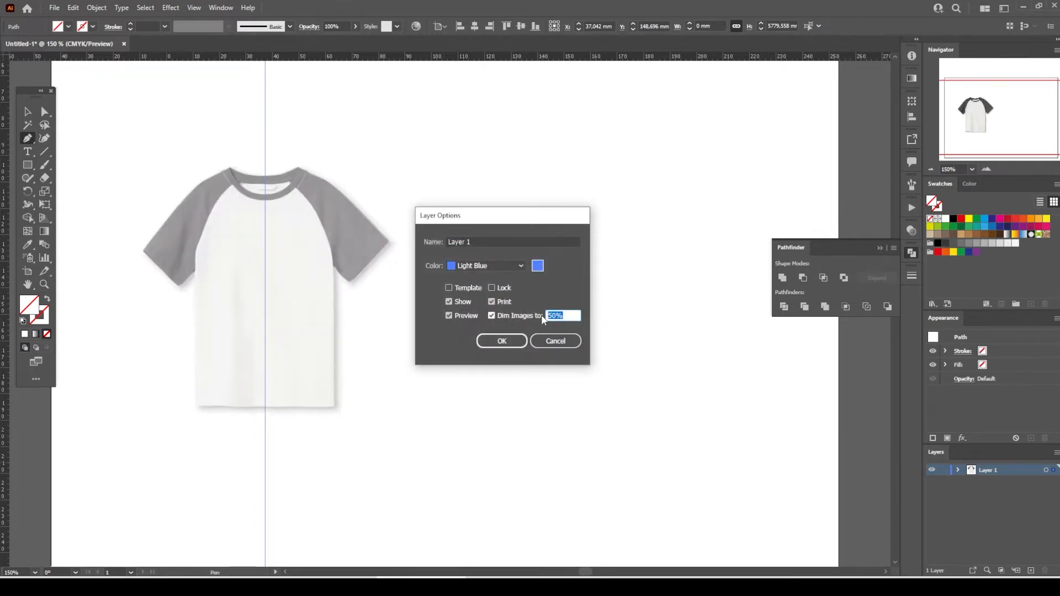
pyautogui.write('75')
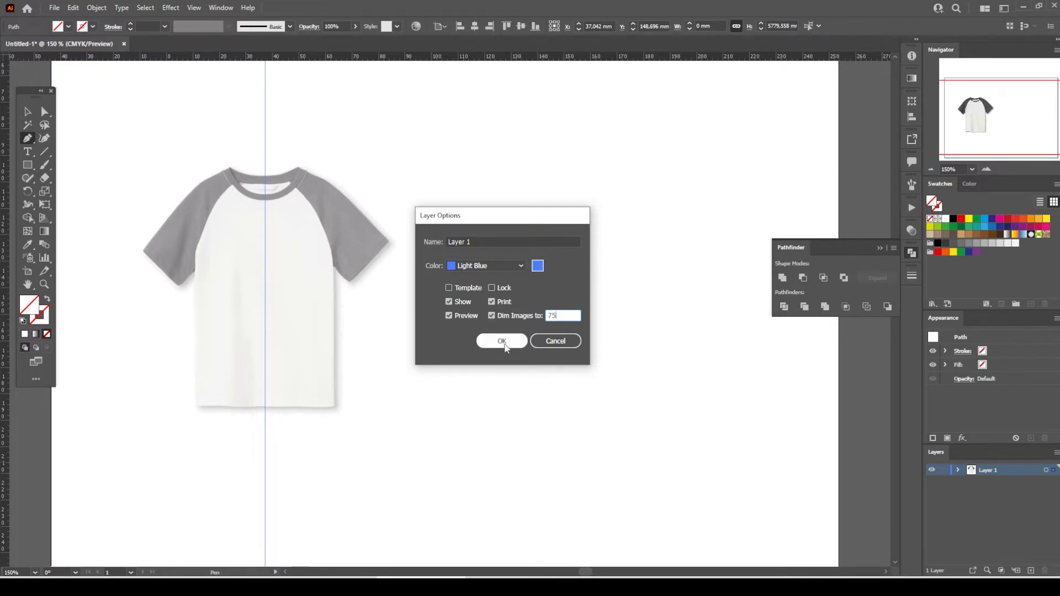
pyautogui.click(501, 341)
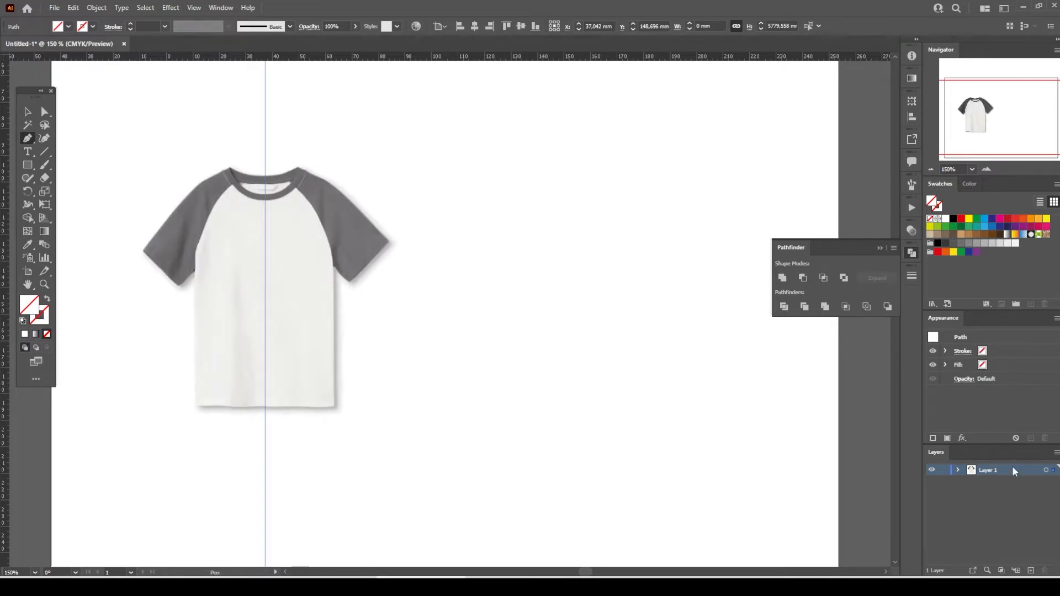
pyautogui.doubleClick(987, 470)
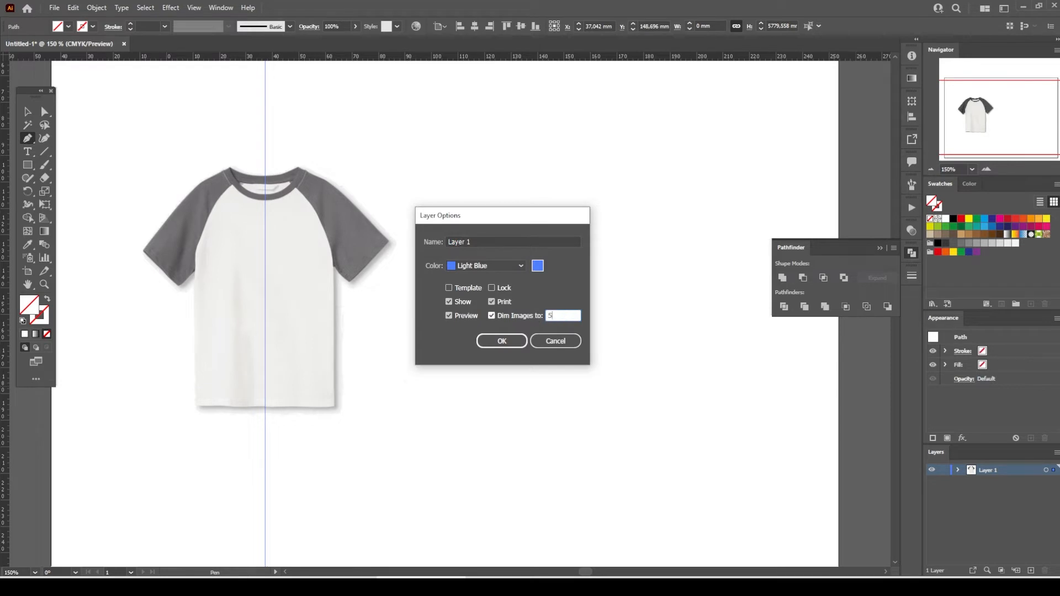
pyautogui.click(501, 341)
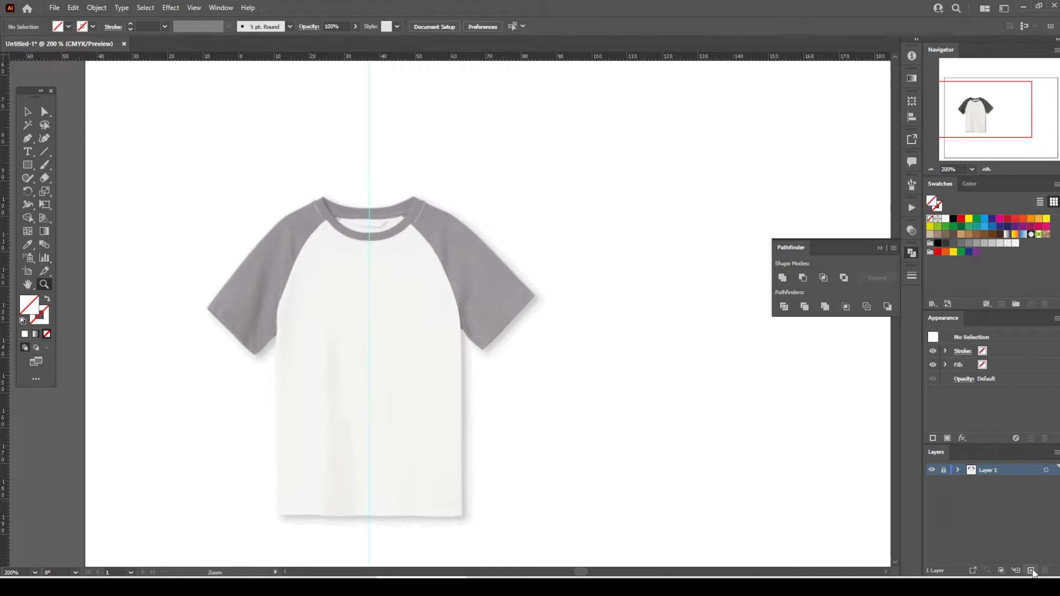
# - Add a tracing layer above the photo and set the stroke colour to black
pyautogui.click(1030, 570)
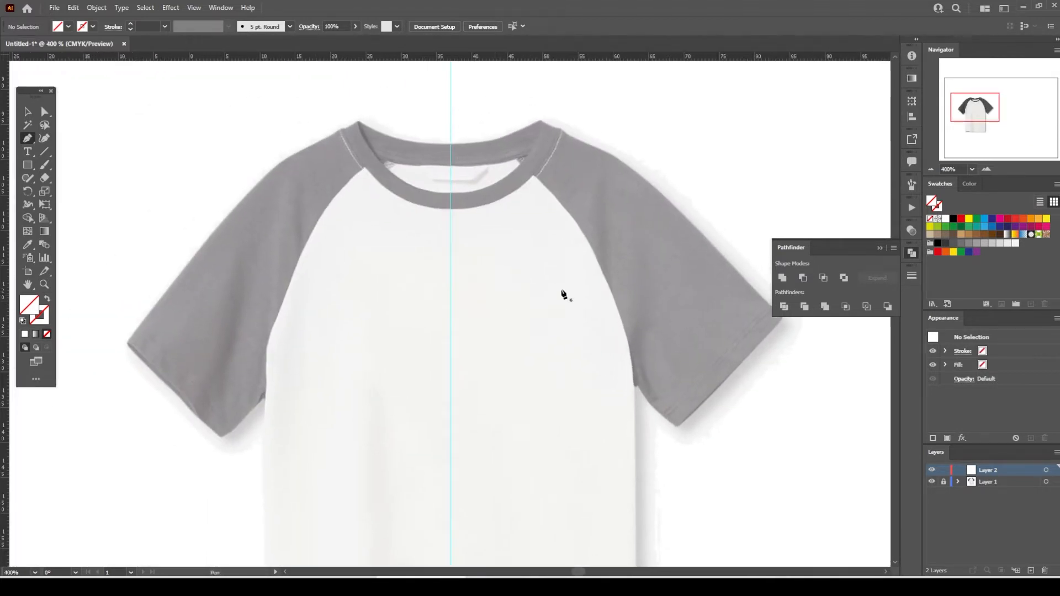
pyautogui.click(879, 247)
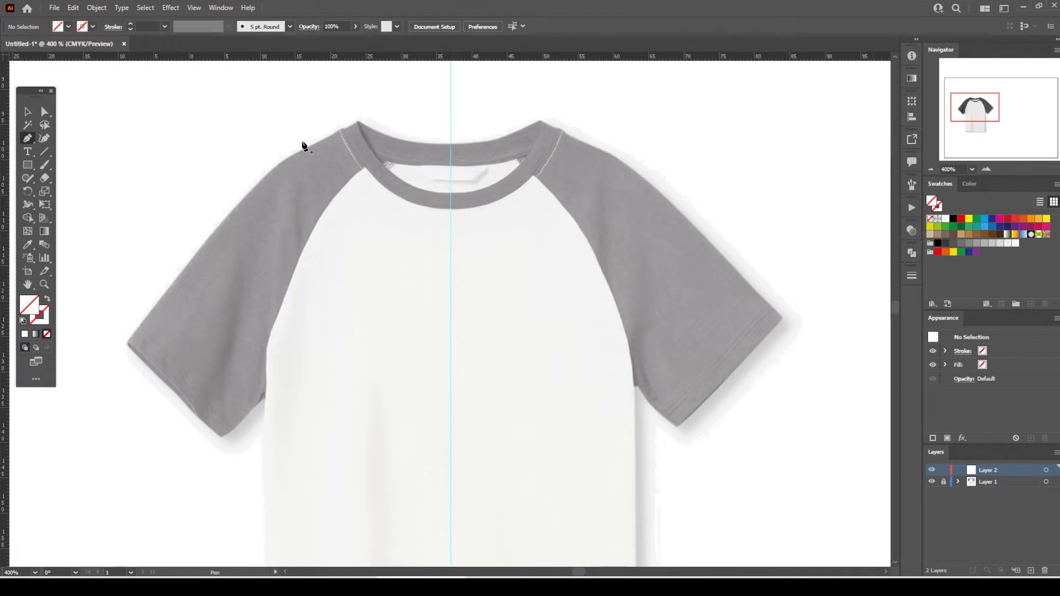
pyautogui.moveTo(695, 377)
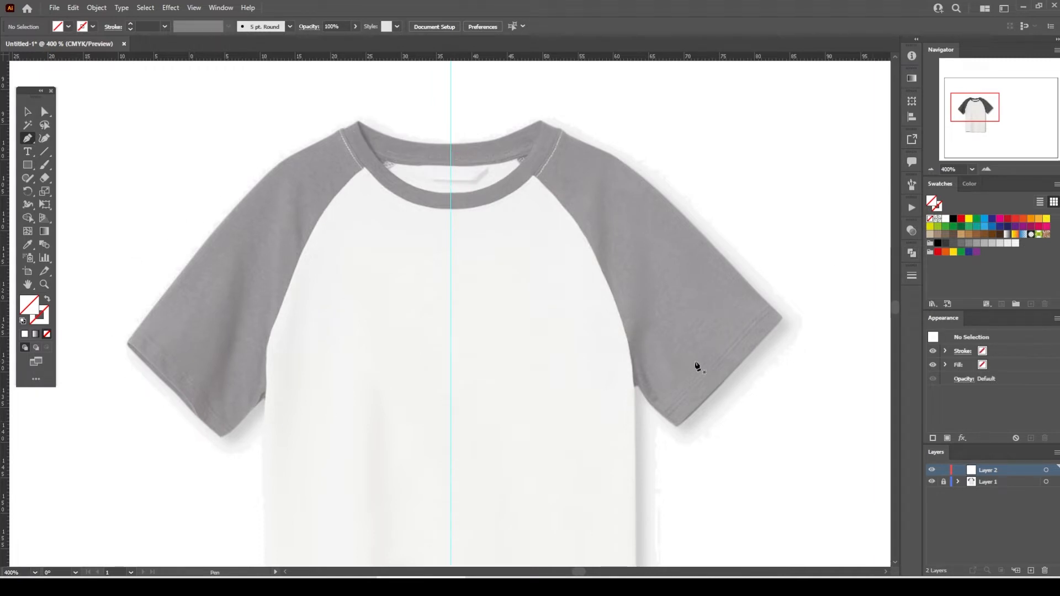
pyautogui.moveTo(1027, 392)
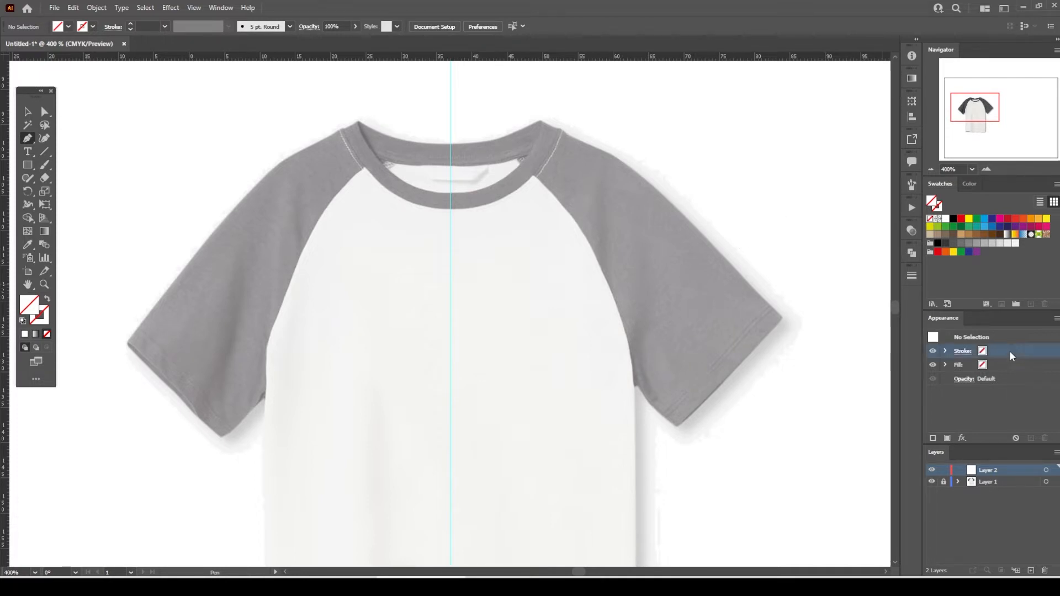
pyautogui.click(981, 351)
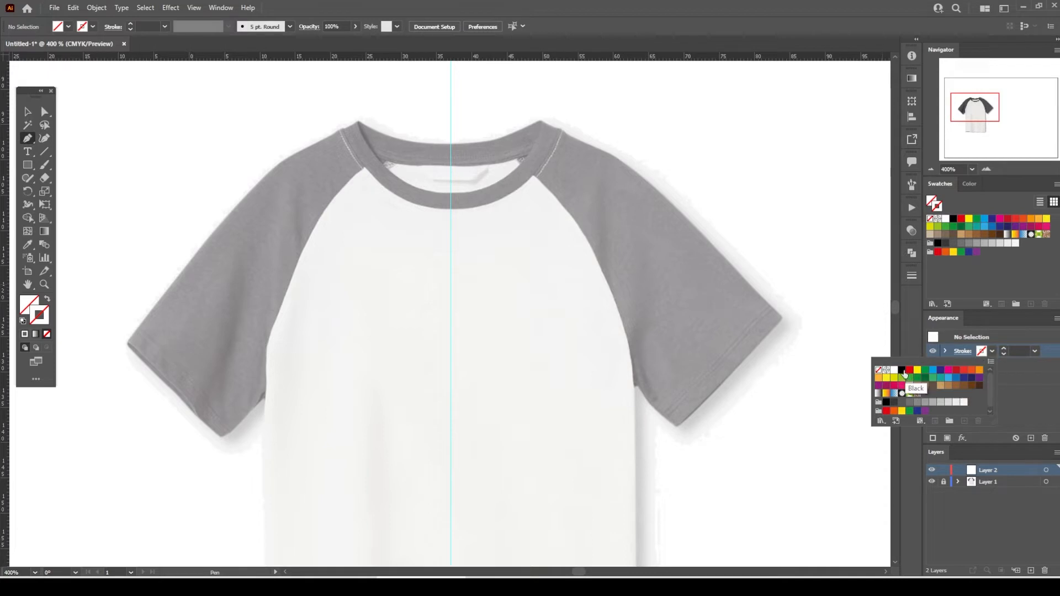
pyautogui.click(898, 370)
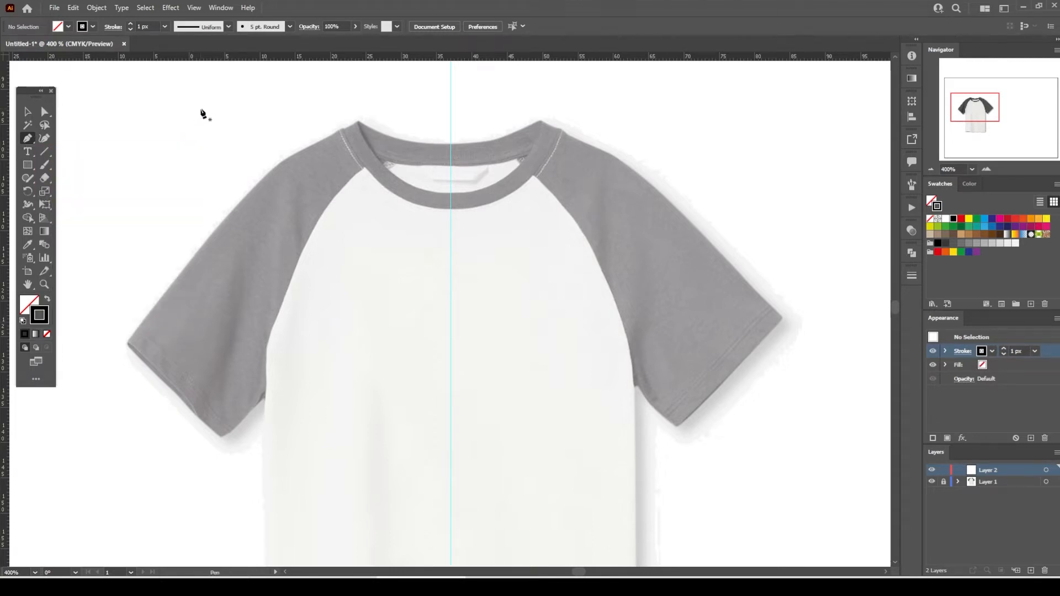
pyautogui.moveTo(470, 159)
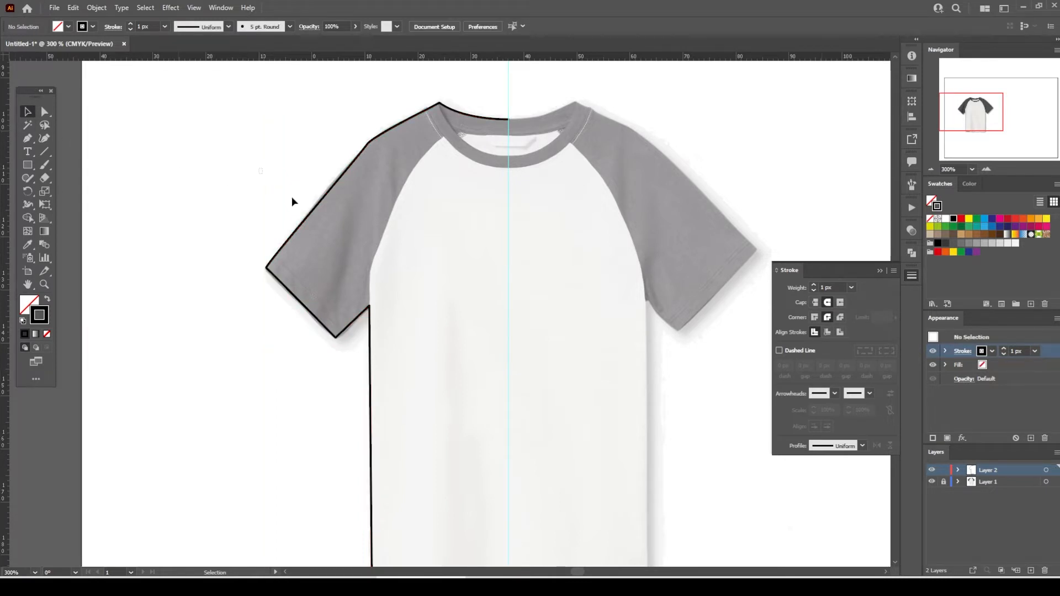
# - Copy the traced left half of the shirt outline
pyautogui.rightClick(294, 202)
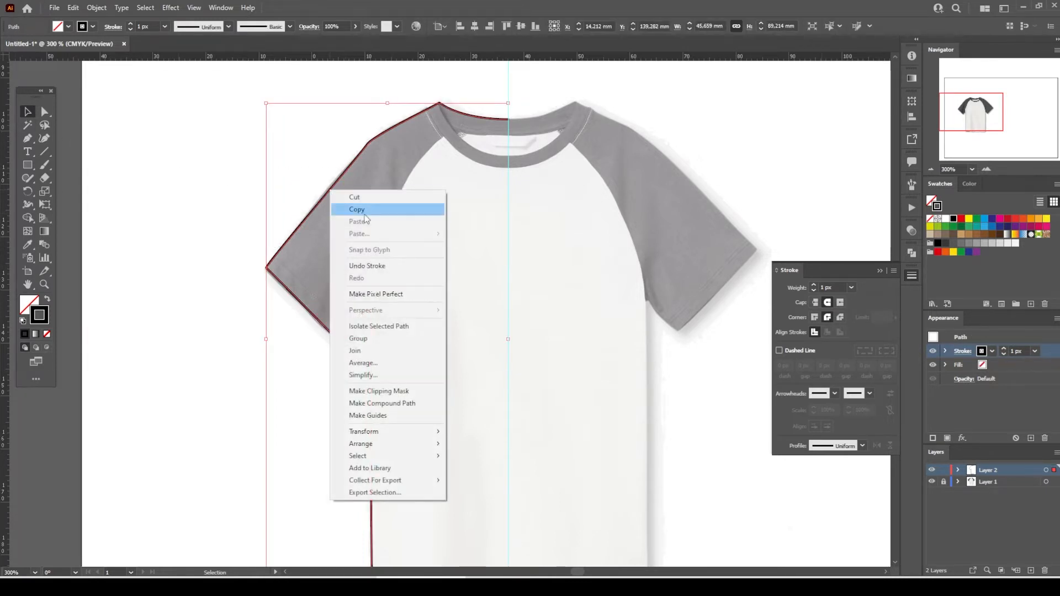
pyautogui.click(356, 209)
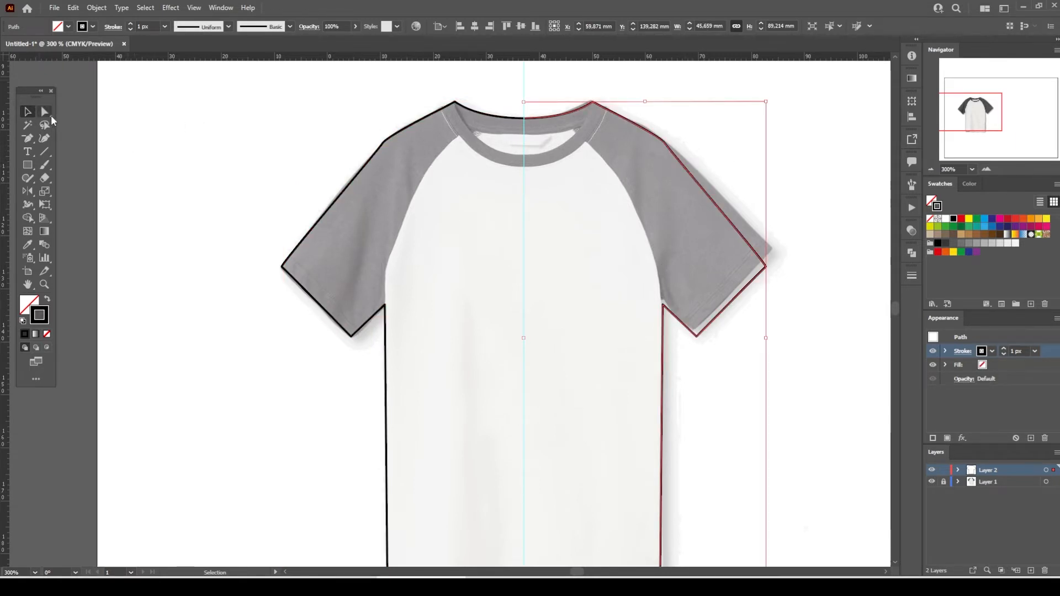
pyautogui.moveTo(45, 111)
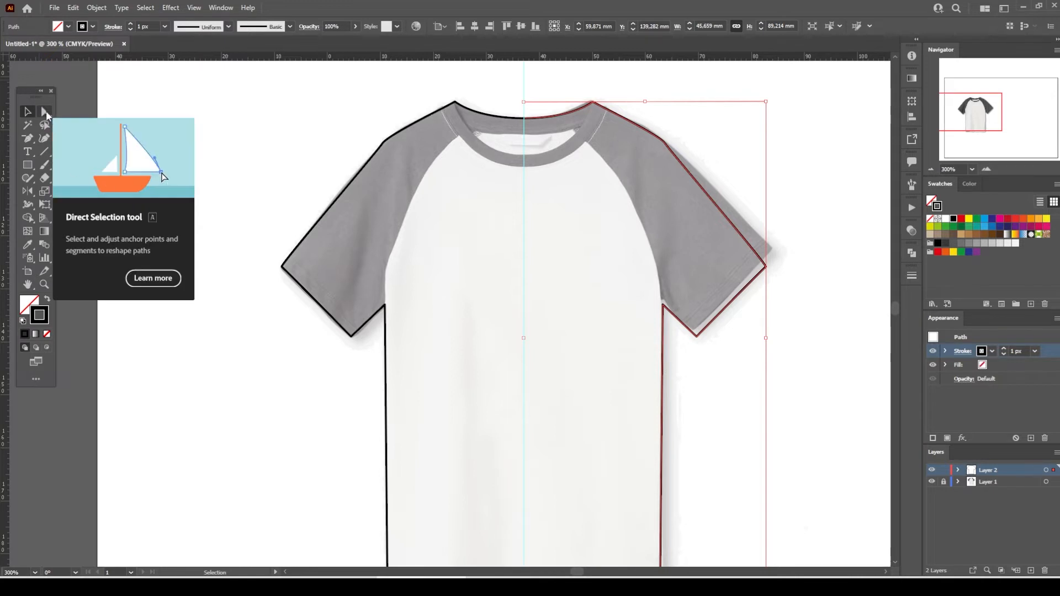
# - Use Direct Selection to select the complete shirt outline's centre anchors for joining
pyautogui.click(44, 112)
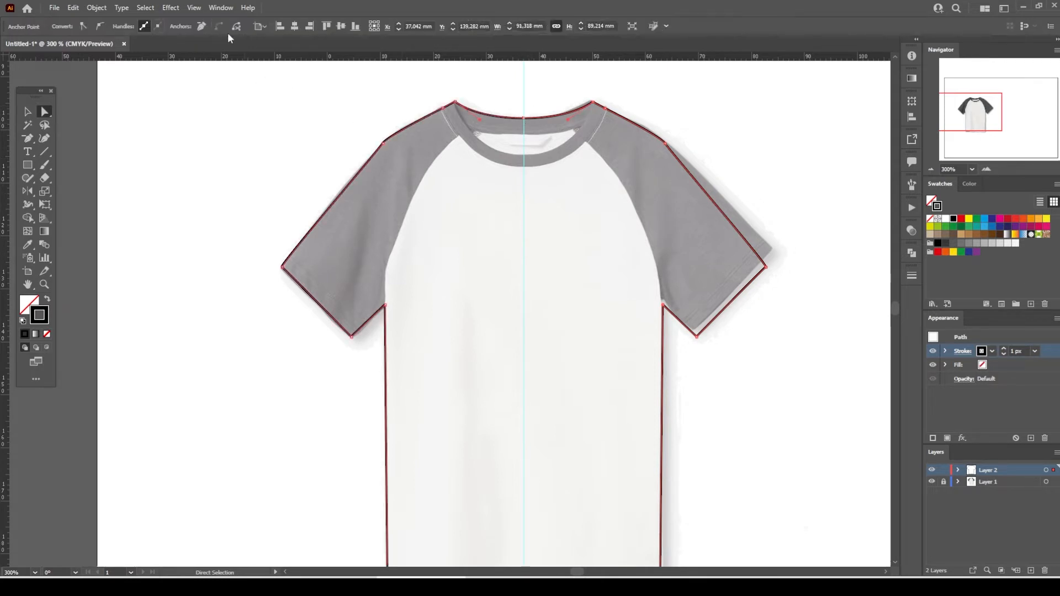
pyautogui.scroll(-3)
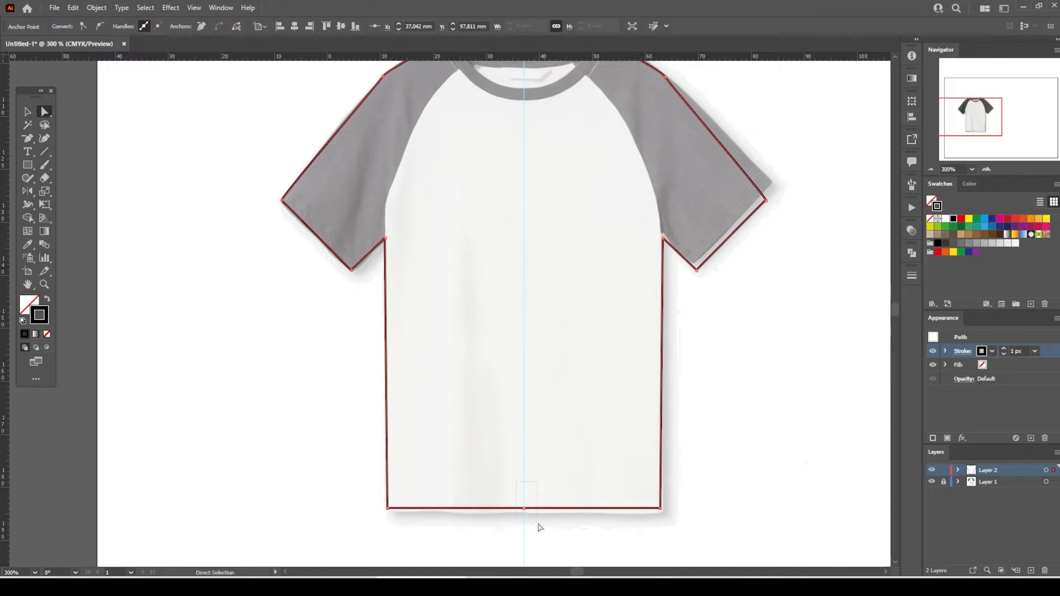
pyautogui.moveTo(540, 546)
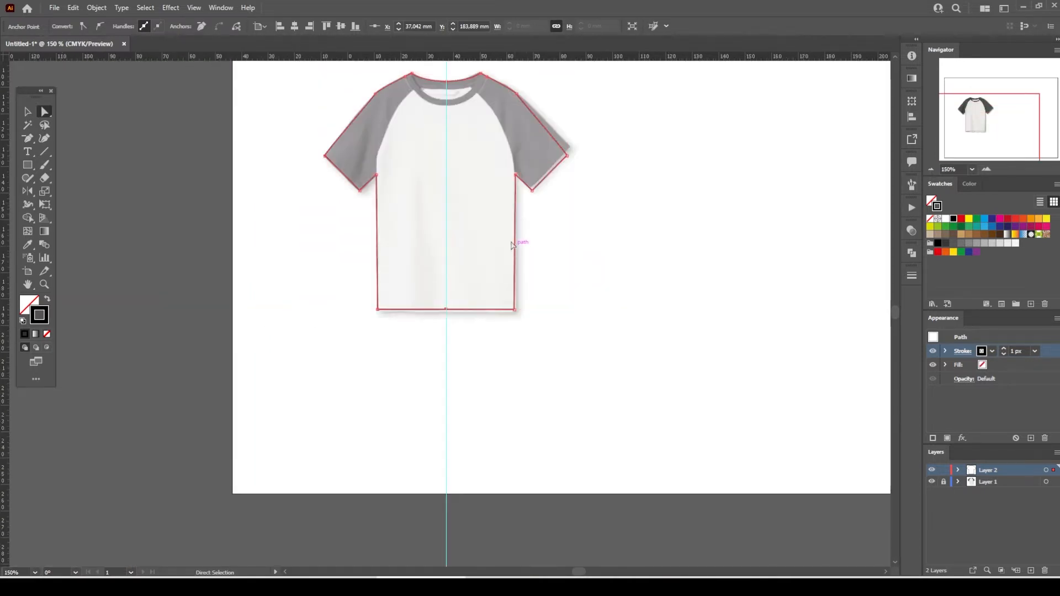
pyautogui.click(28, 111)
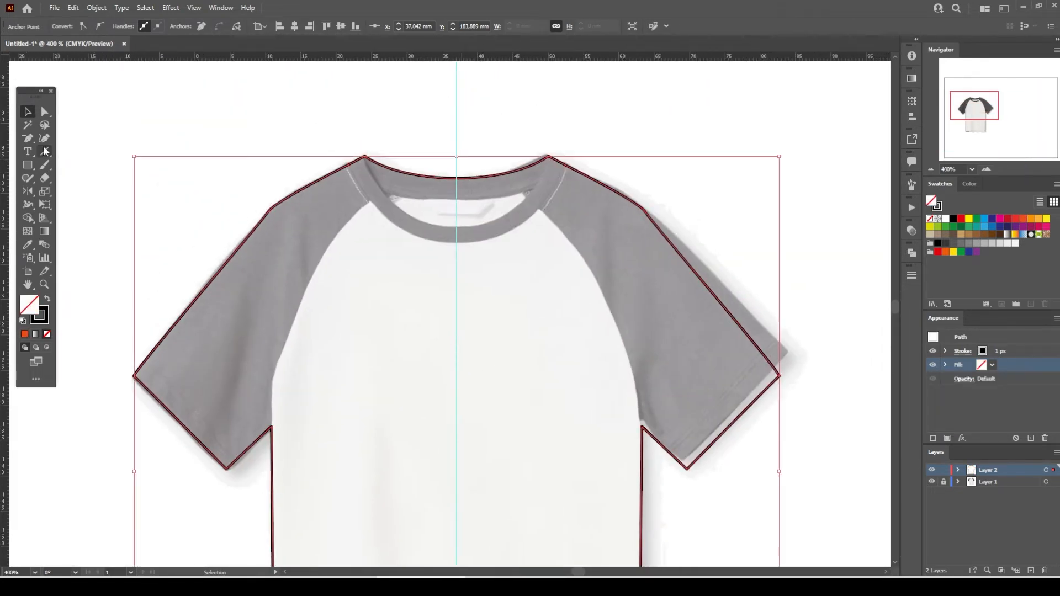
# - Pen-draw the outer and inner left neckband curves, then refine their anchor points
pyautogui.click(27, 139)
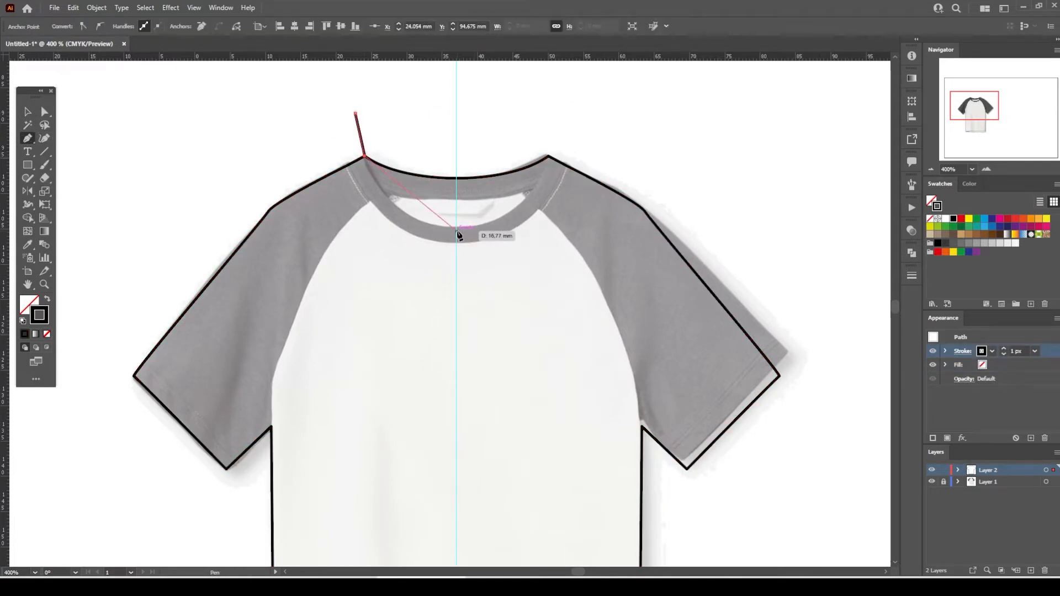
pyautogui.moveTo(458, 235); pyautogui.dragTo(534, 229)
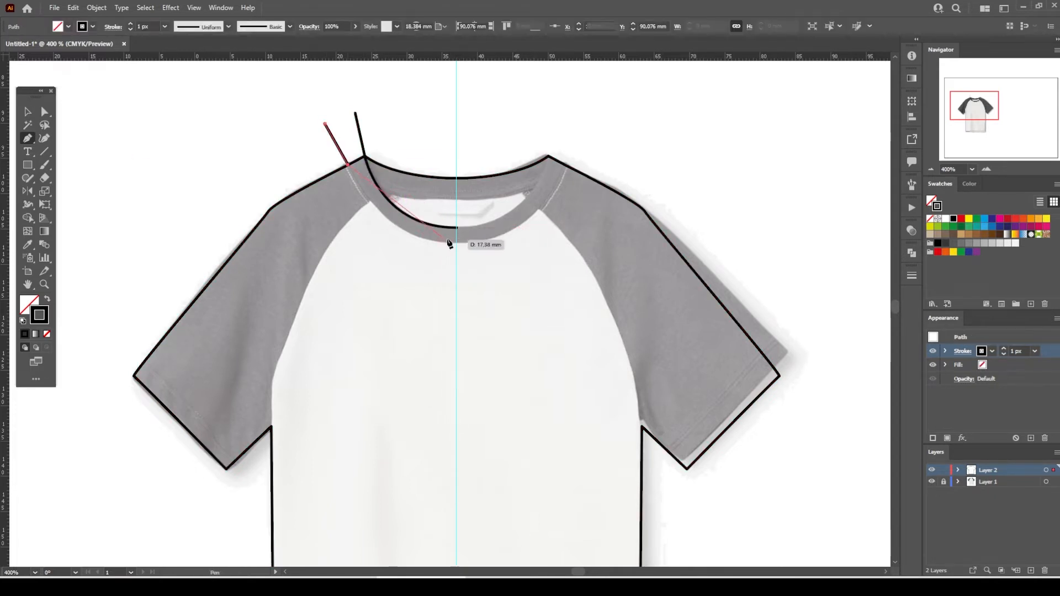
pyautogui.moveTo(454, 243); pyautogui.dragTo(533, 244)
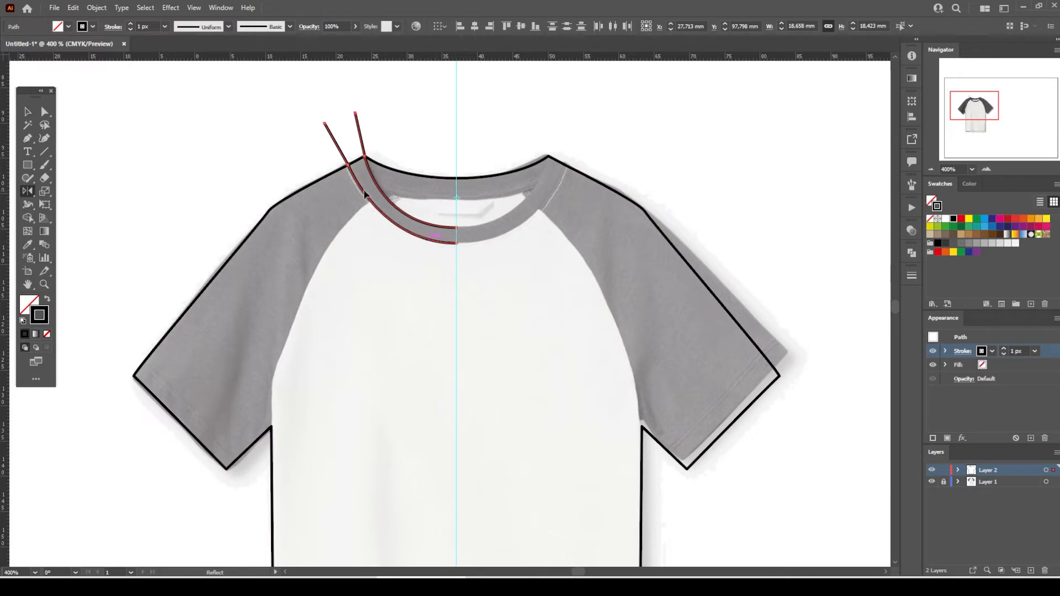
pyautogui.moveTo(358, 141)
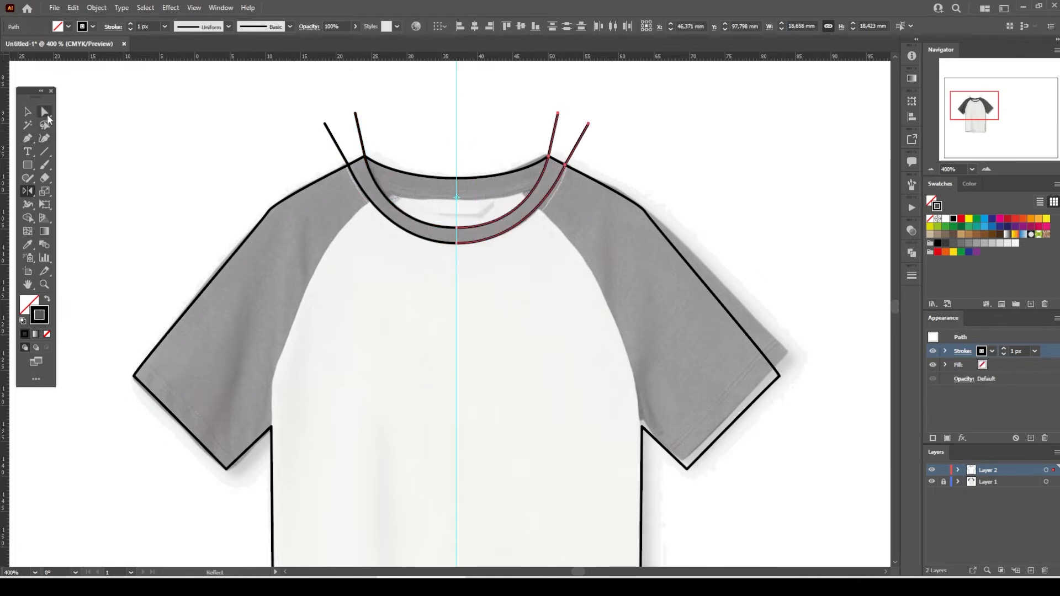
pyautogui.click(44, 112)
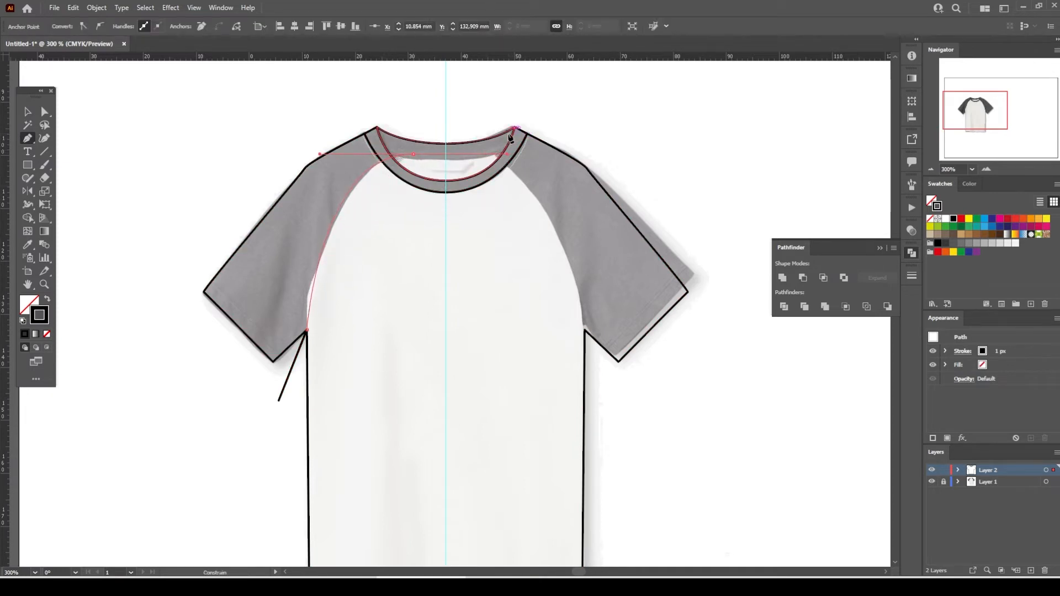
# - End the raglan sleeve seam at the neckline and right-click the selected neck curve
pyautogui.click(28, 112)
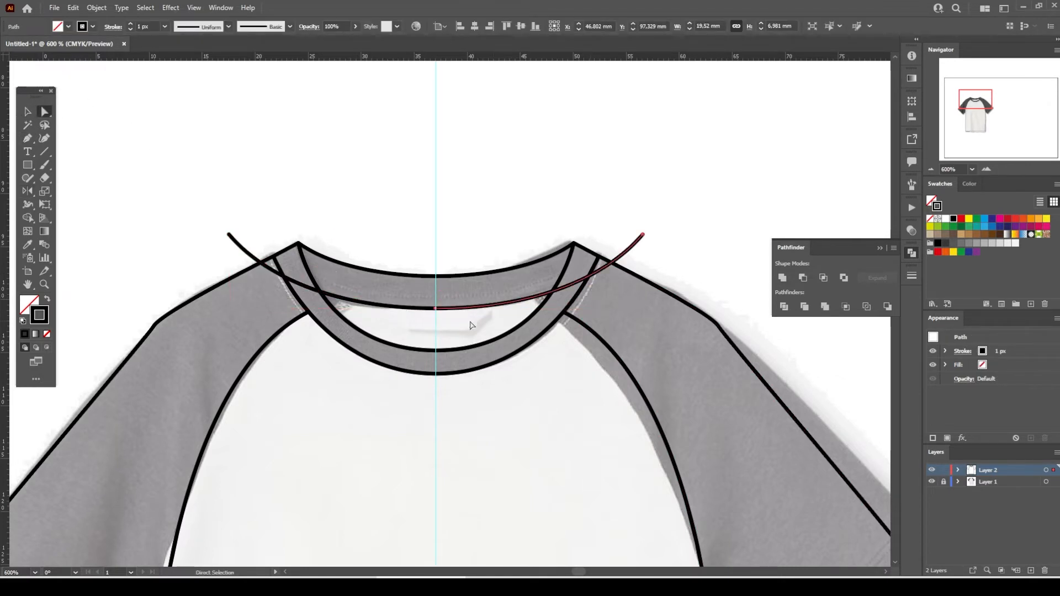
pyautogui.rightClick(469, 325)
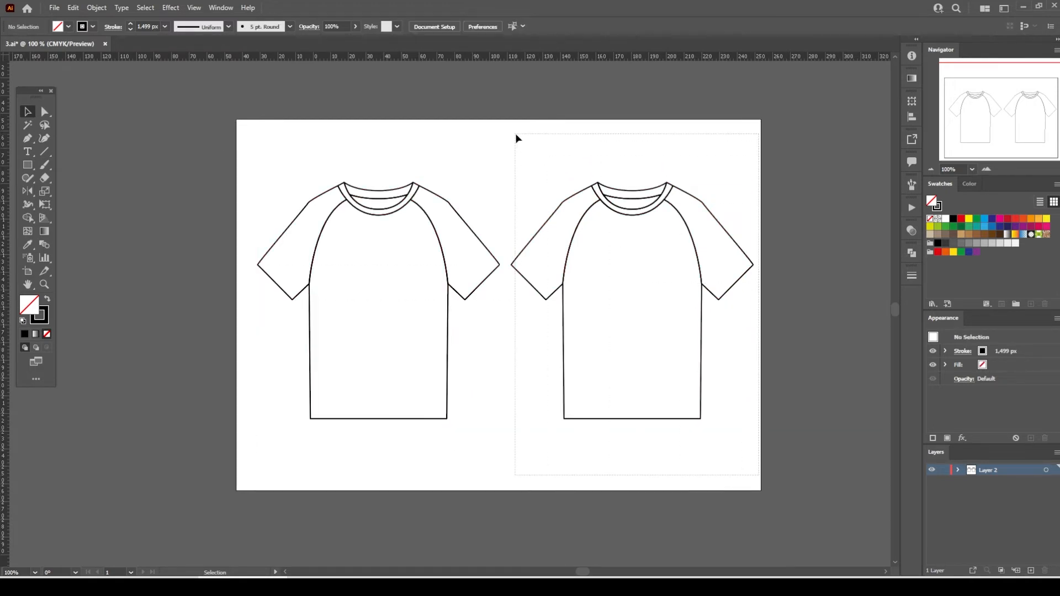
# - Unite the right-hand shirt copy's shapes into one plain outline without raglan seams
pyautogui.click(632, 302)
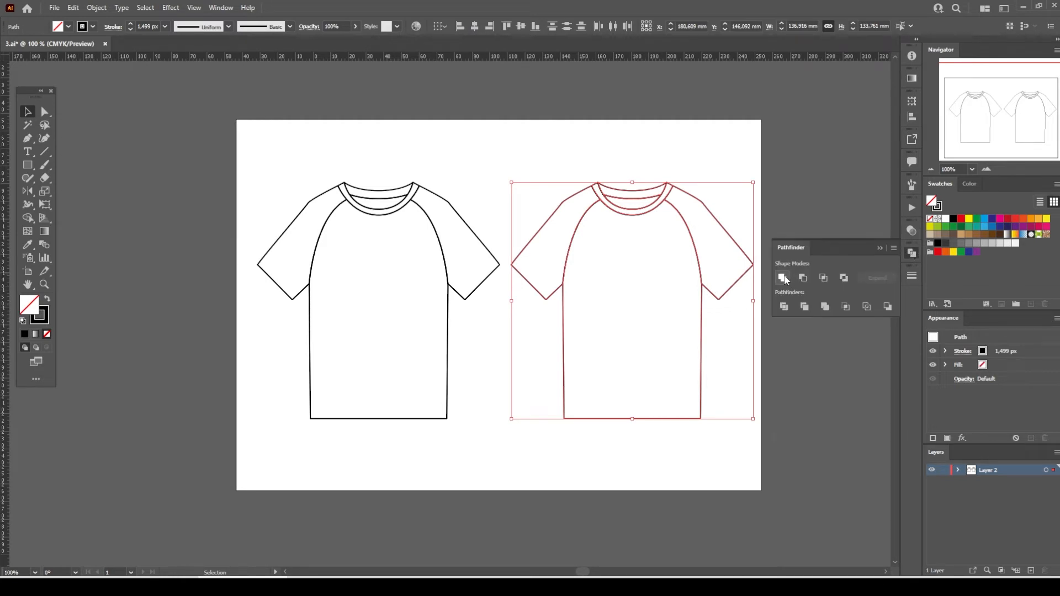
pyautogui.click(782, 278)
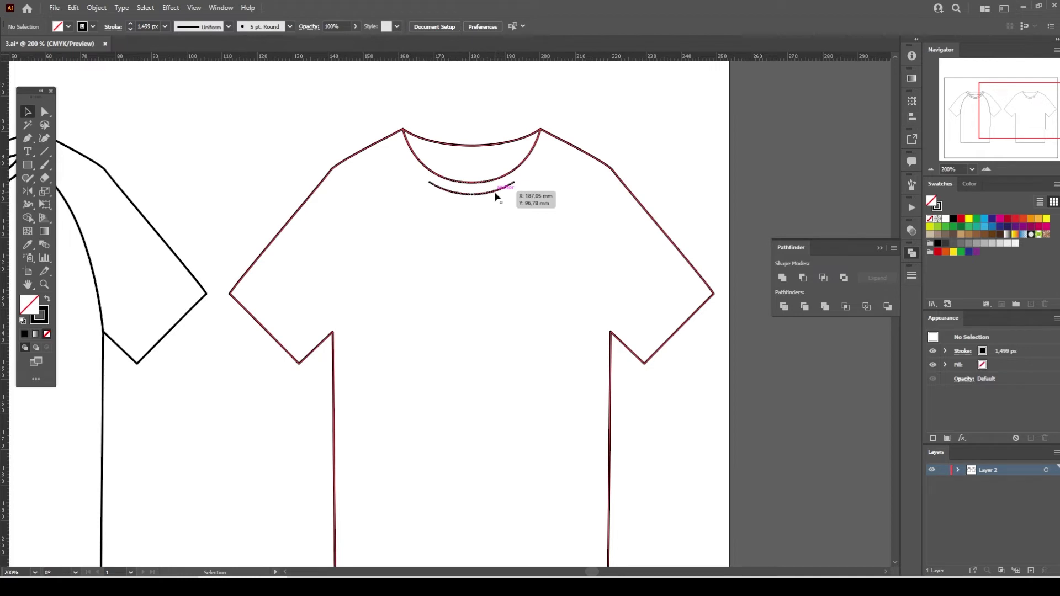
# - Release the merged back shirt's compound path, then select the leftover neckline curves
pyautogui.rightClick(496, 197)
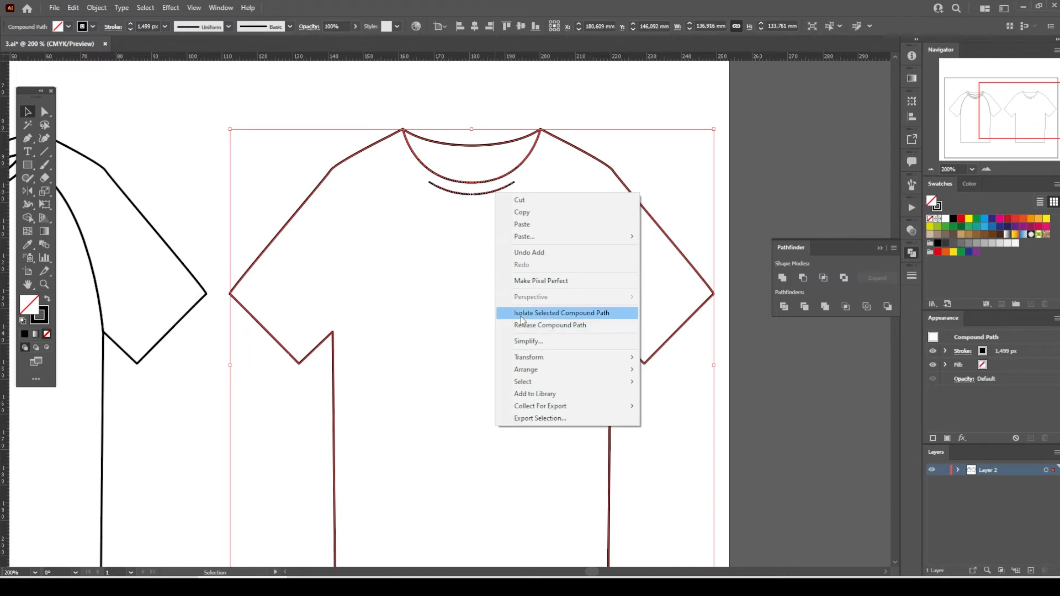
pyautogui.moveTo(525, 326)
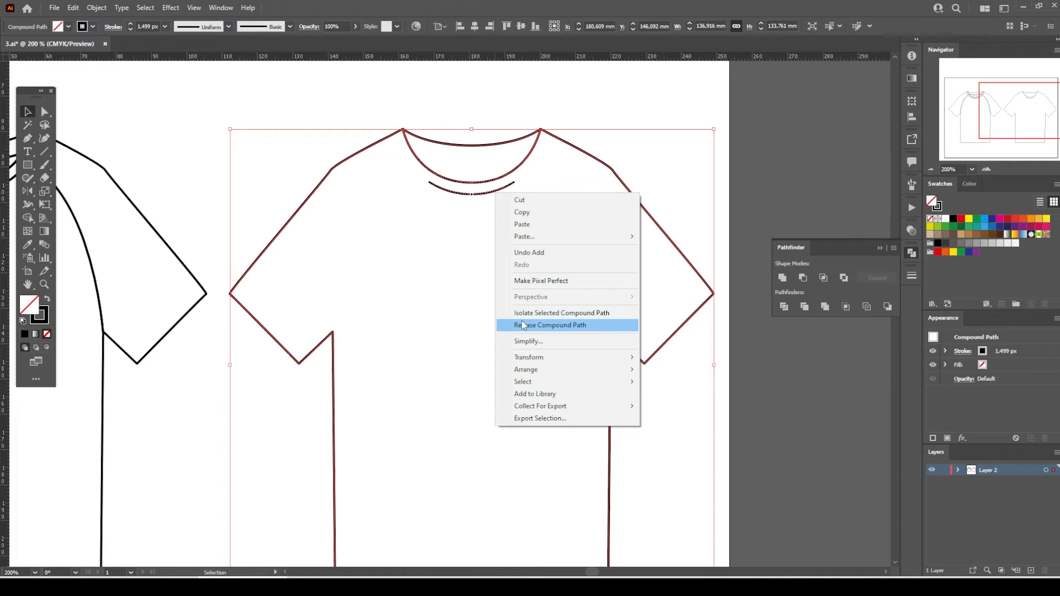
pyautogui.click(548, 325)
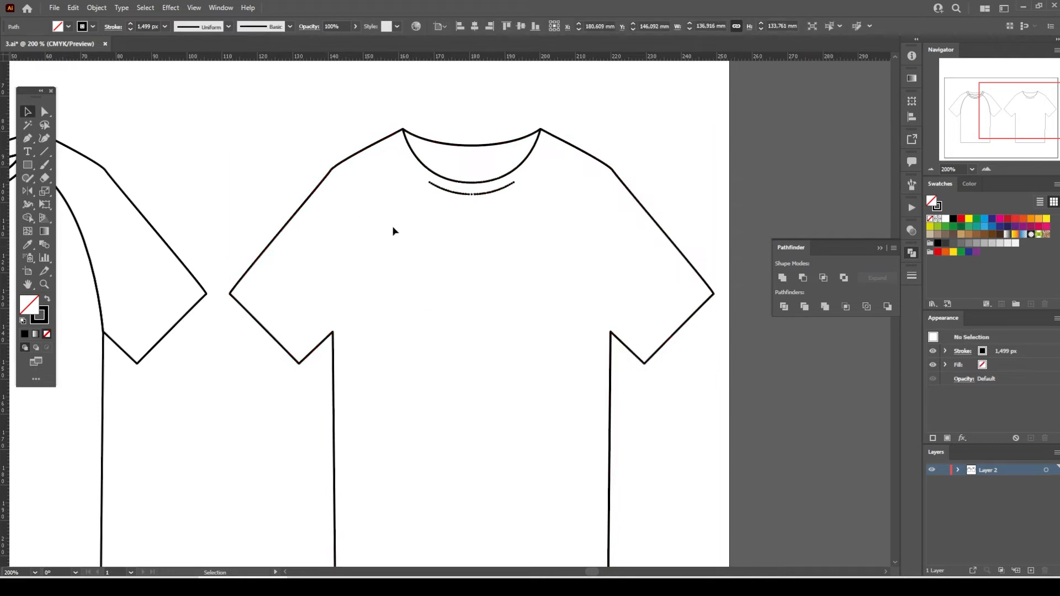
pyautogui.click(418, 160)
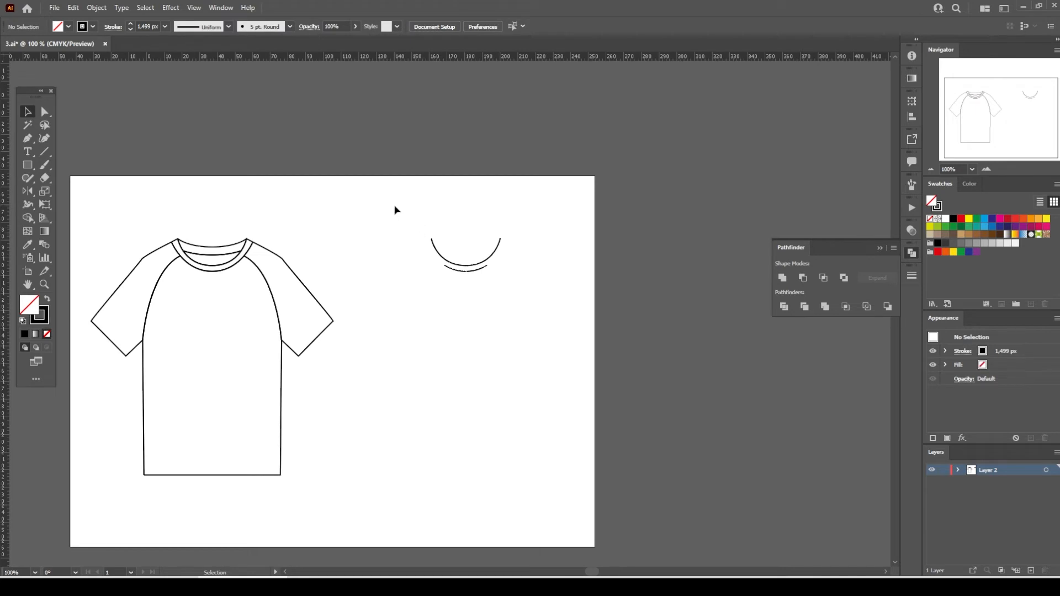
pyautogui.moveTo(395, 206); pyautogui.dragTo(529, 313)
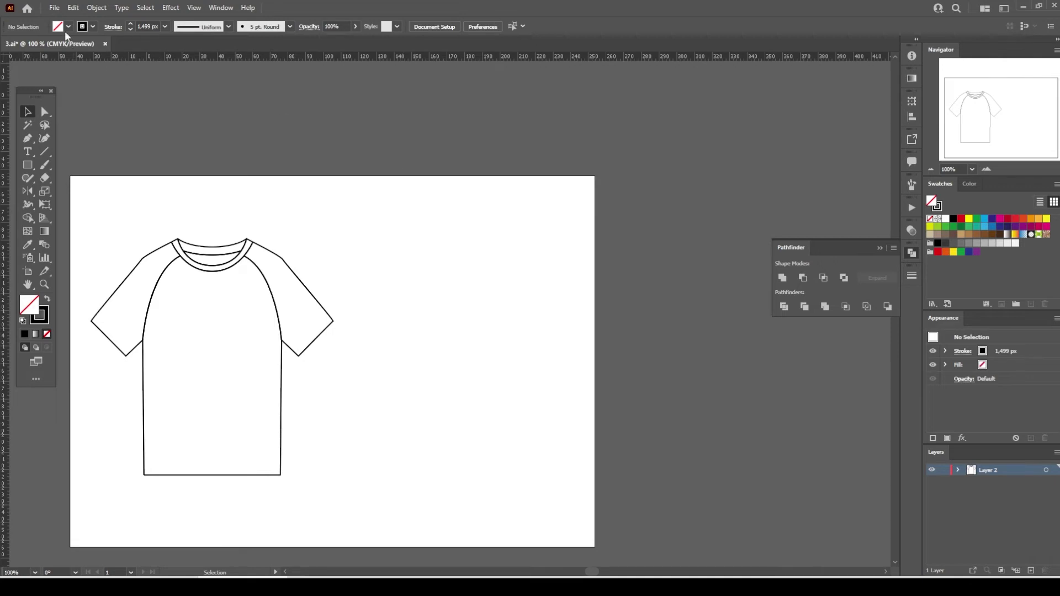
pyautogui.click(72, 8)
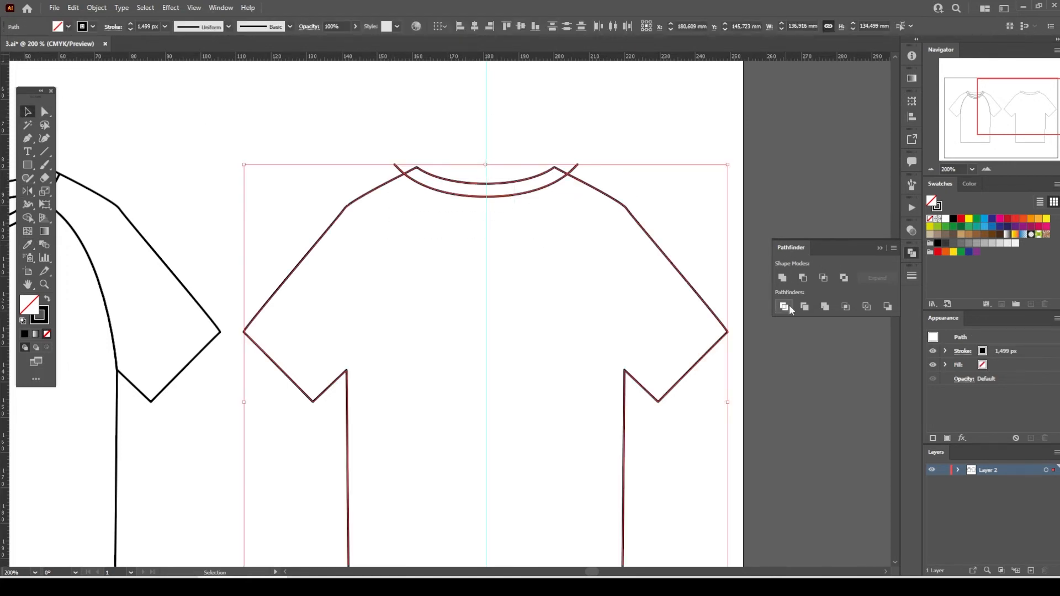
# - Divide the back shirt outline along the overlapping back-neckline band curves
pyautogui.click(461, 369)
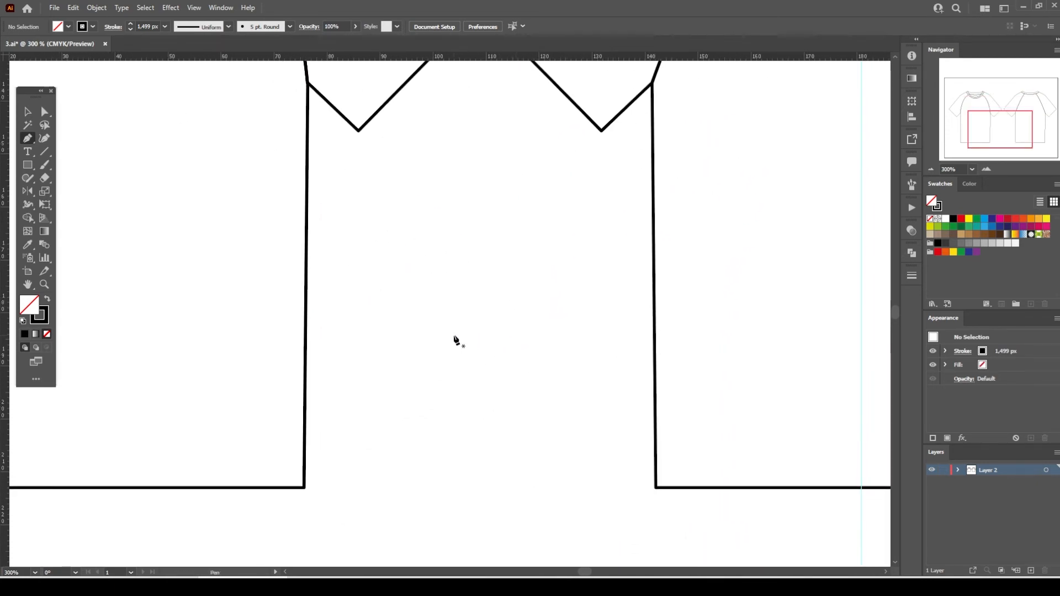
pyautogui.moveTo(457, 307)
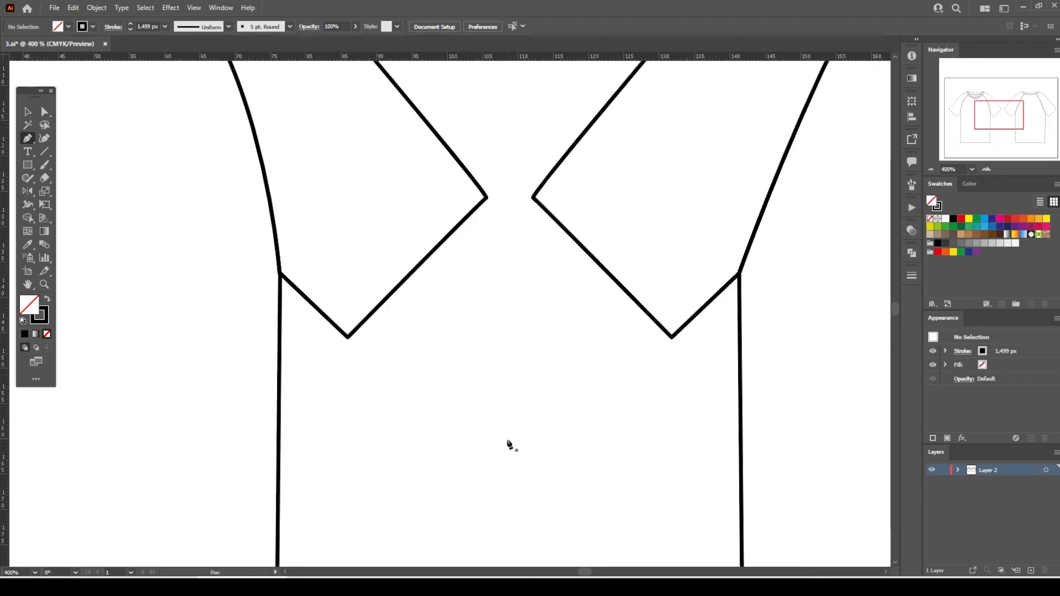
pyautogui.moveTo(471, 422)
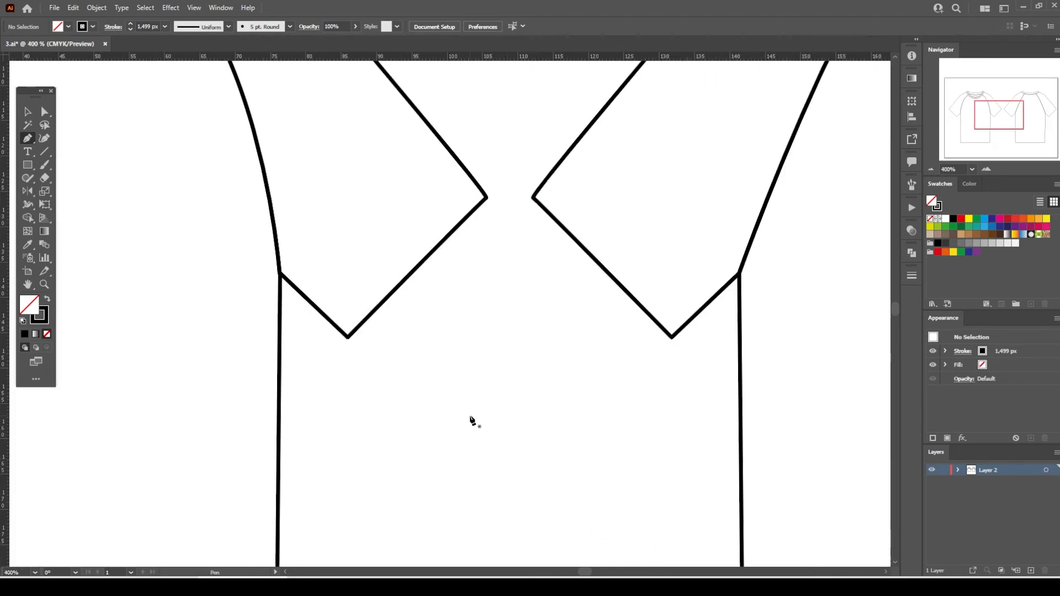
# - Draw two short horizontal stitch lines with the Pen tool and select them
pyautogui.moveTo(470, 418); pyautogui.dragTo(502, 418)
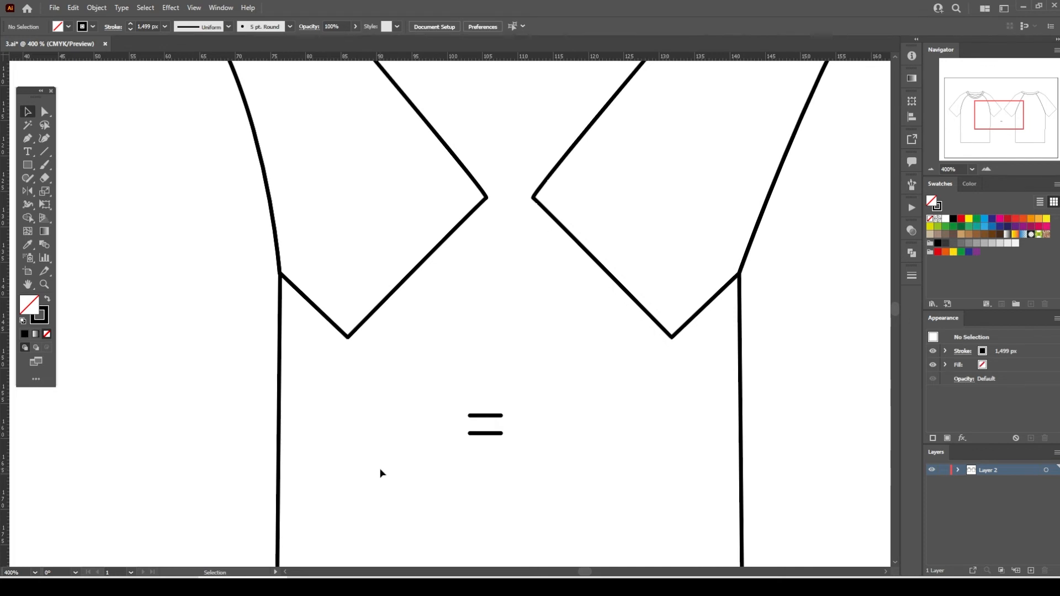
pyautogui.moveTo(430, 380)
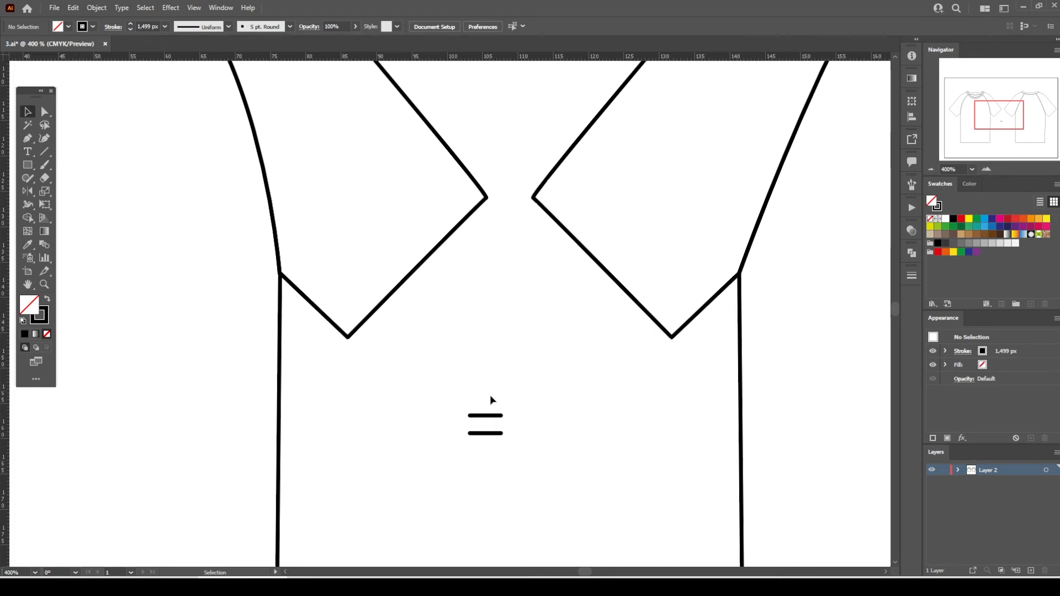
pyautogui.click(485, 419)
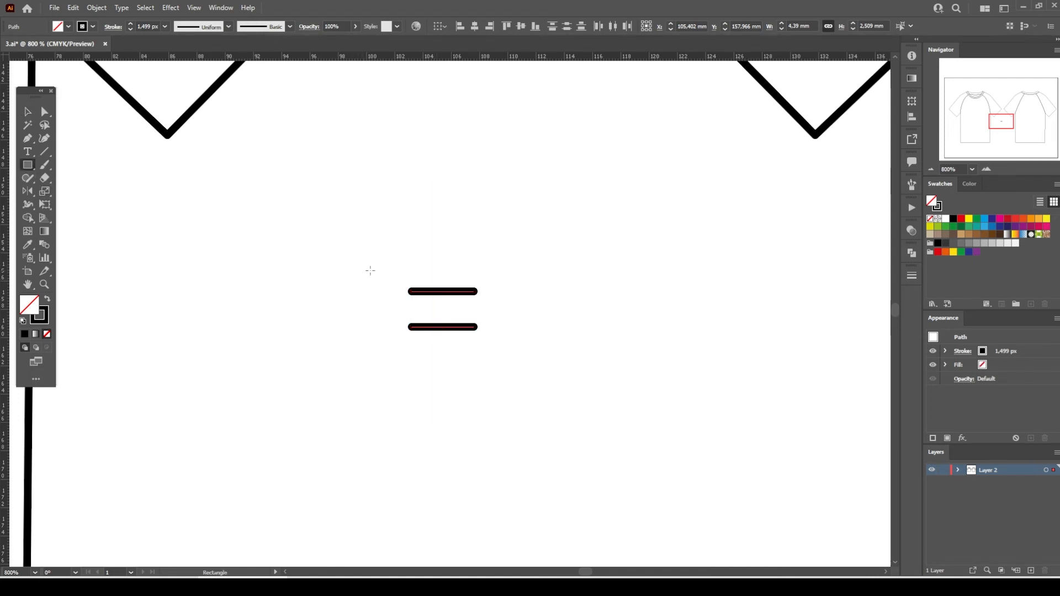
# - Draw a narrow rectangle around the stitch lines and send it to back
pyautogui.moveTo(373, 266); pyautogui.dragTo(506, 336)
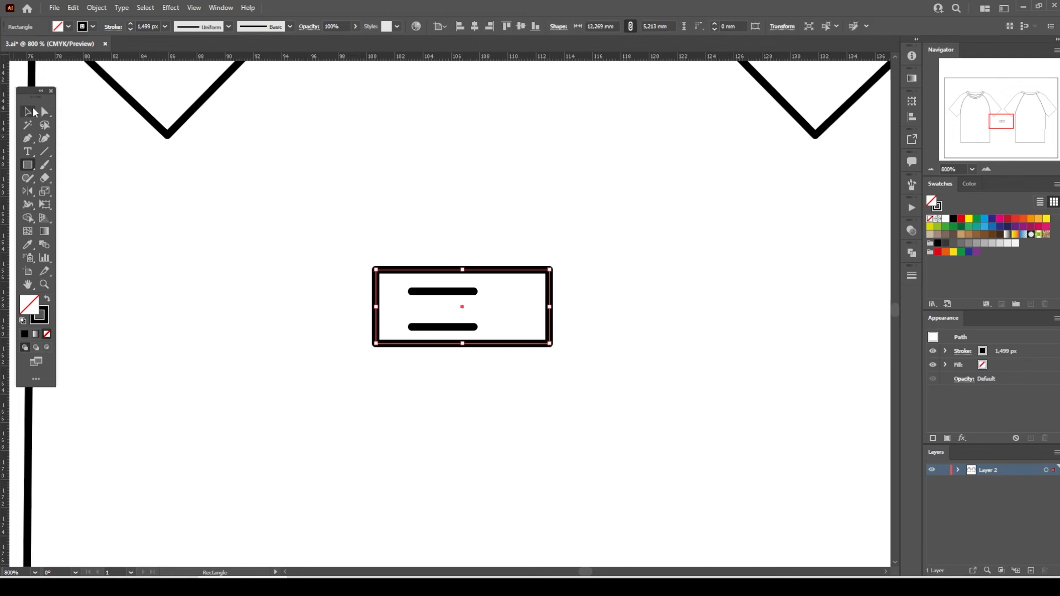
pyautogui.moveTo(373, 306); pyautogui.dragTo(386, 307)
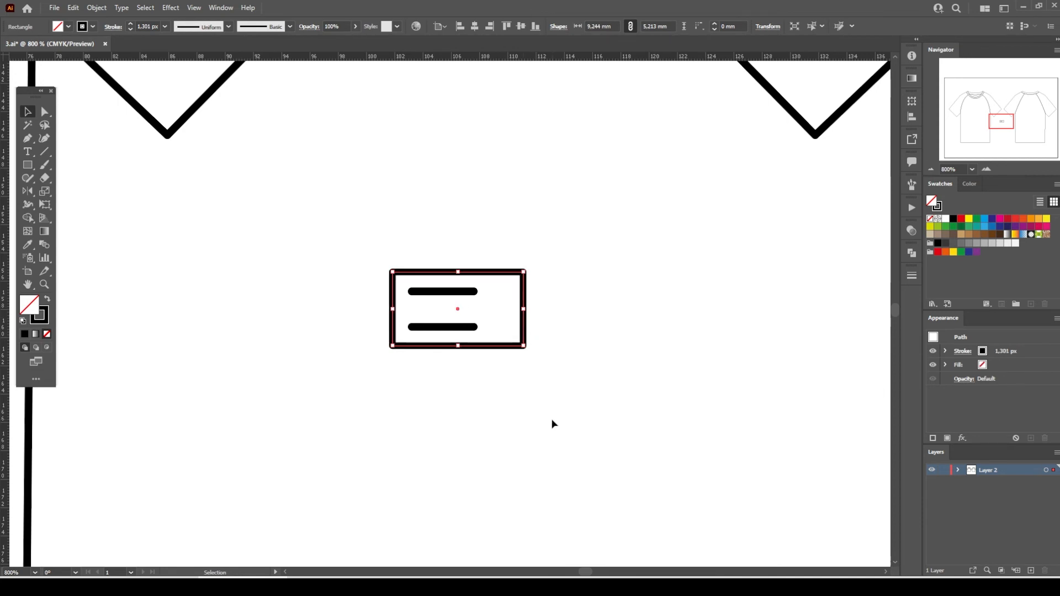
pyautogui.moveTo(518, 419)
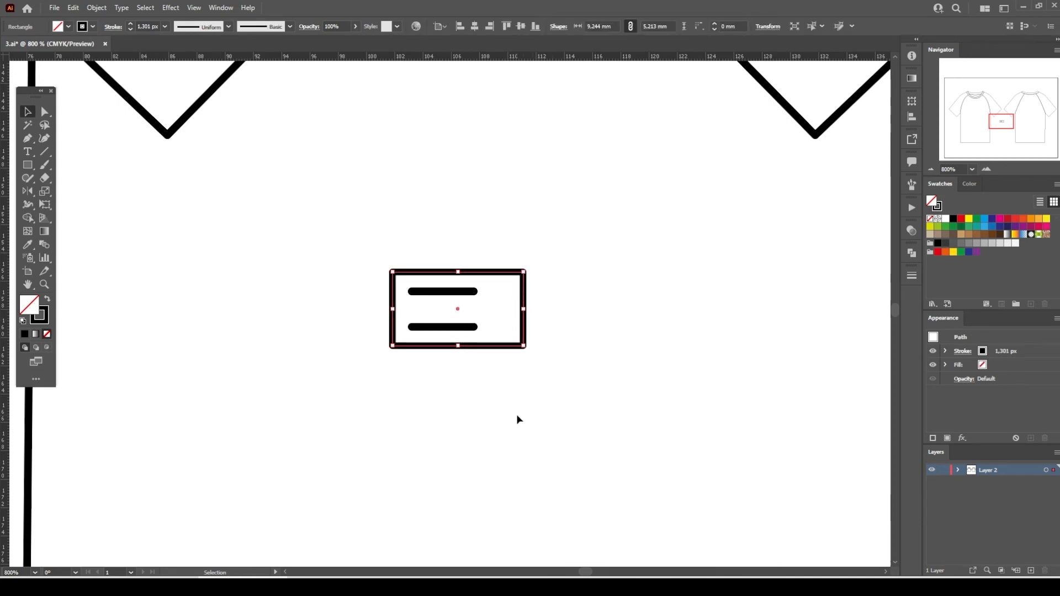
pyautogui.rightClick(497, 353)
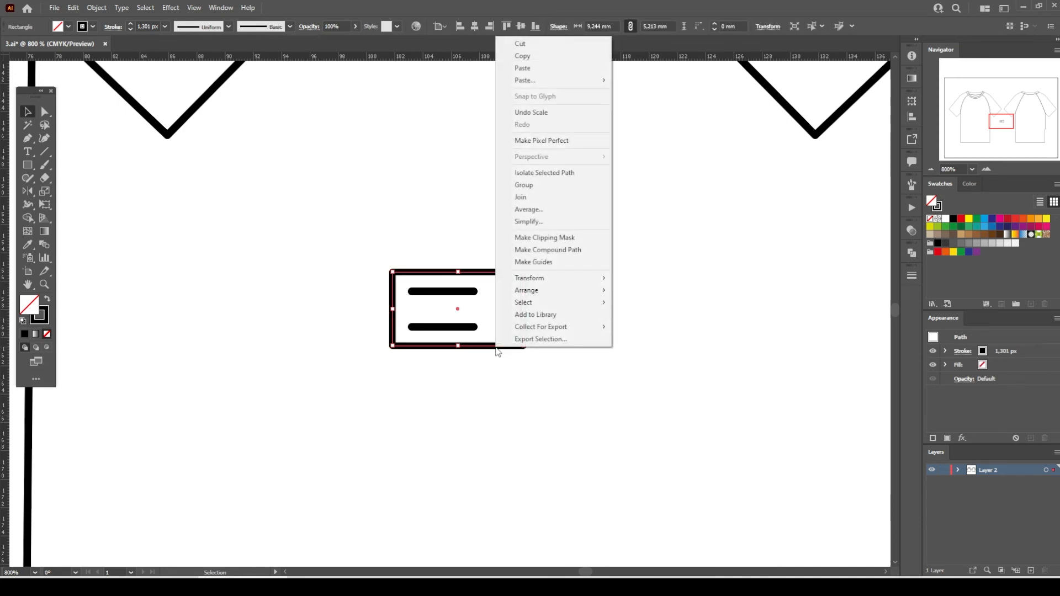
pyautogui.moveTo(531, 290)
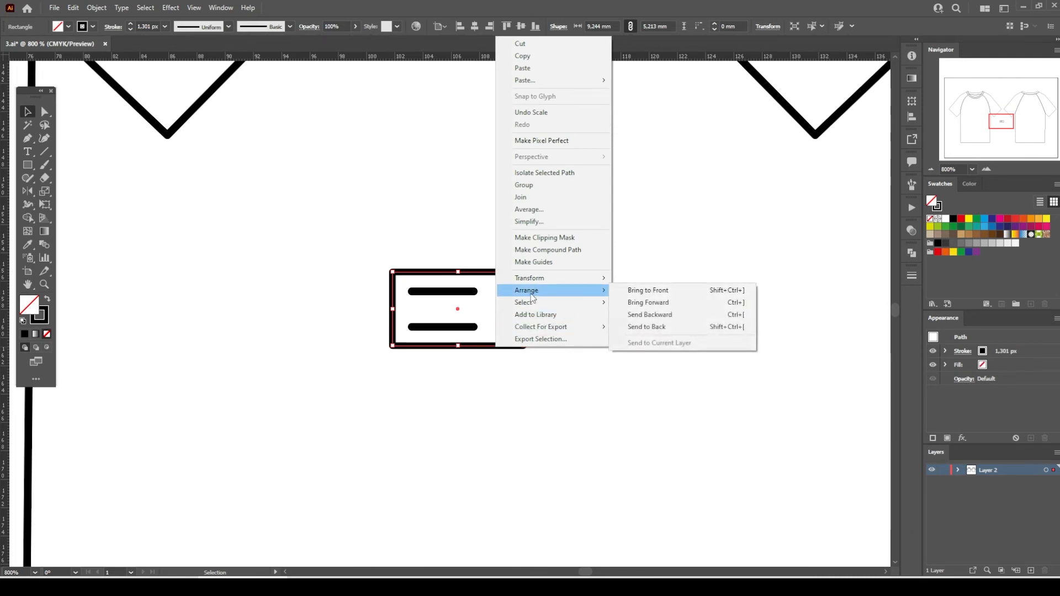
pyautogui.moveTo(675, 328)
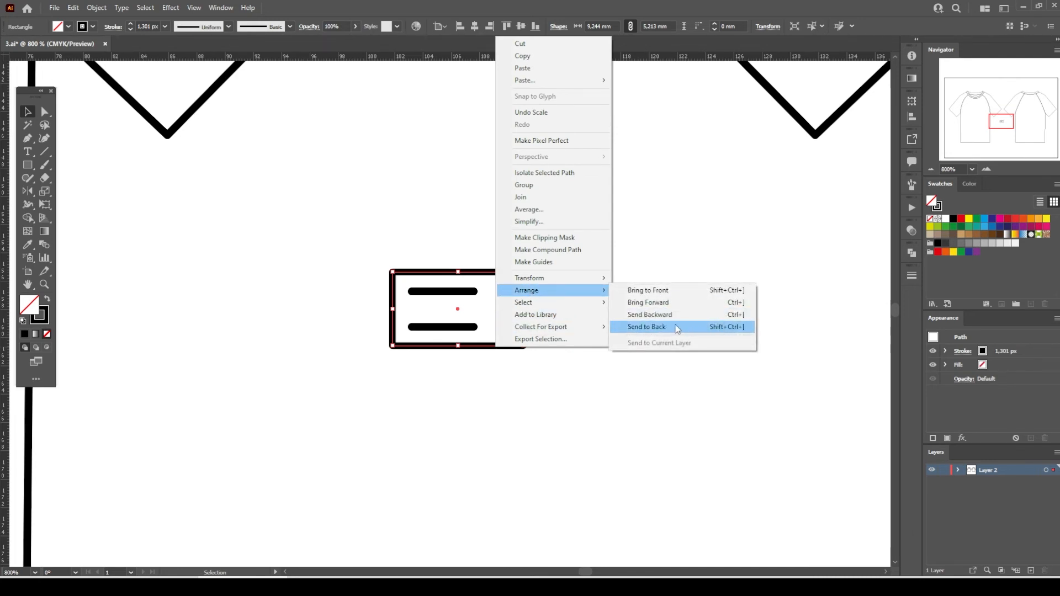
pyautogui.click(647, 326)
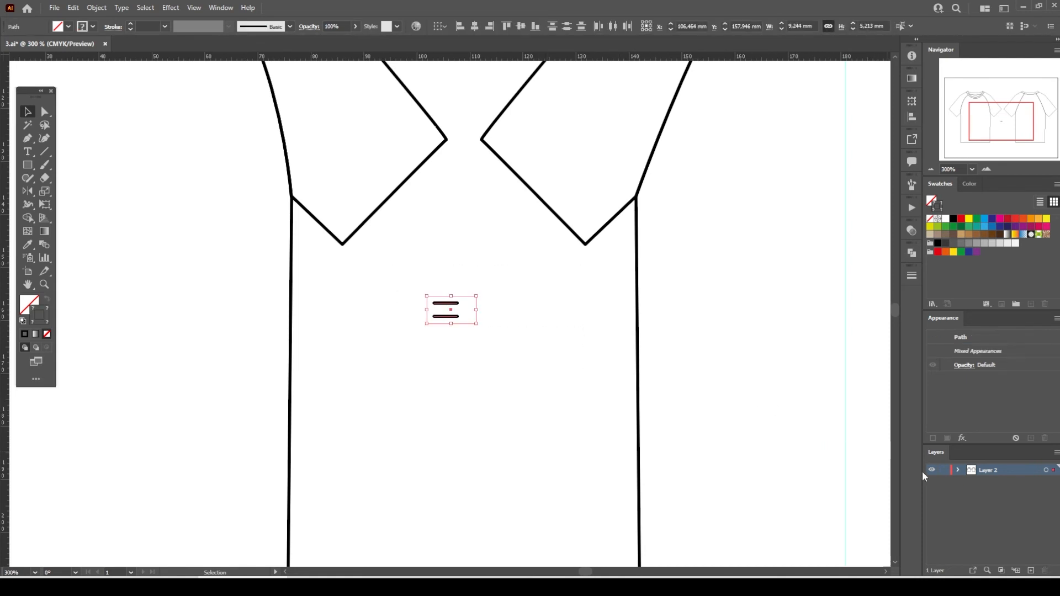
pyautogui.moveTo(535, 416)
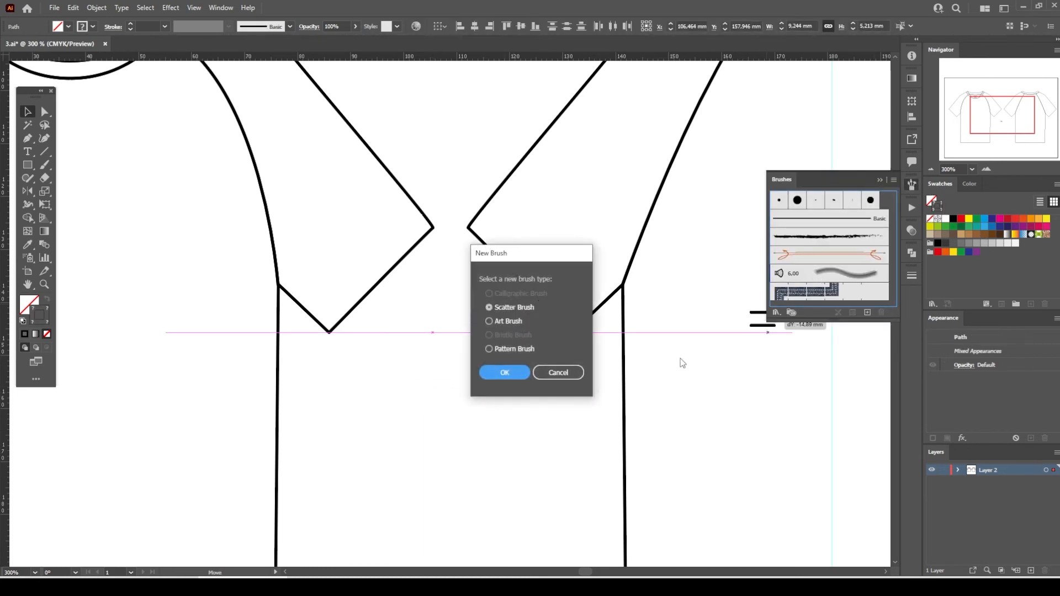
# - Create a pattern brush named 'Coverstitching brush' with Tints colorization from the stitch motif
pyautogui.click(486, 349)
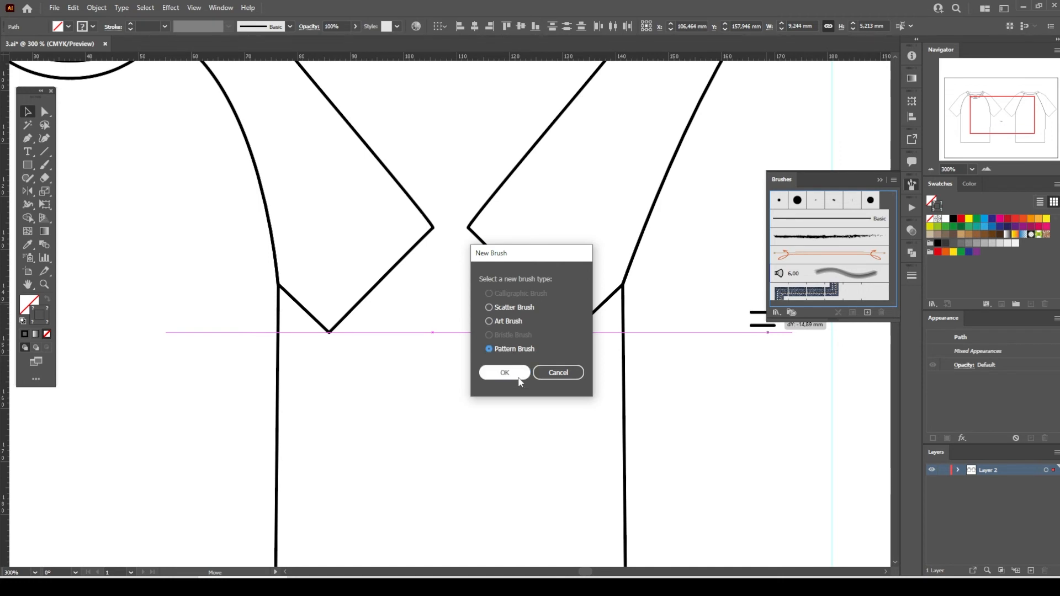
pyautogui.click(504, 372)
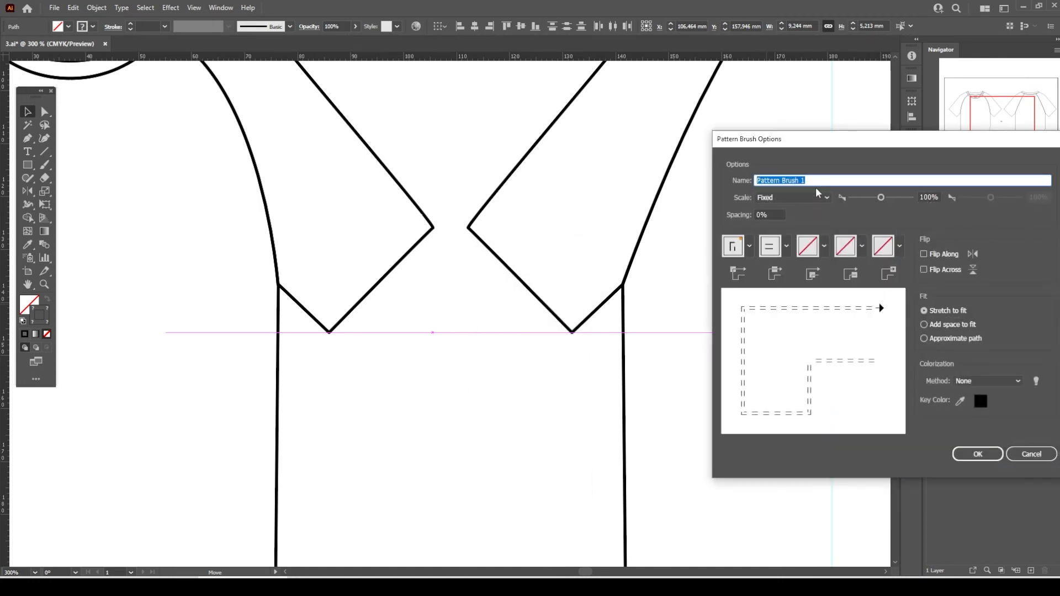
pyautogui.write('Coverstitching')
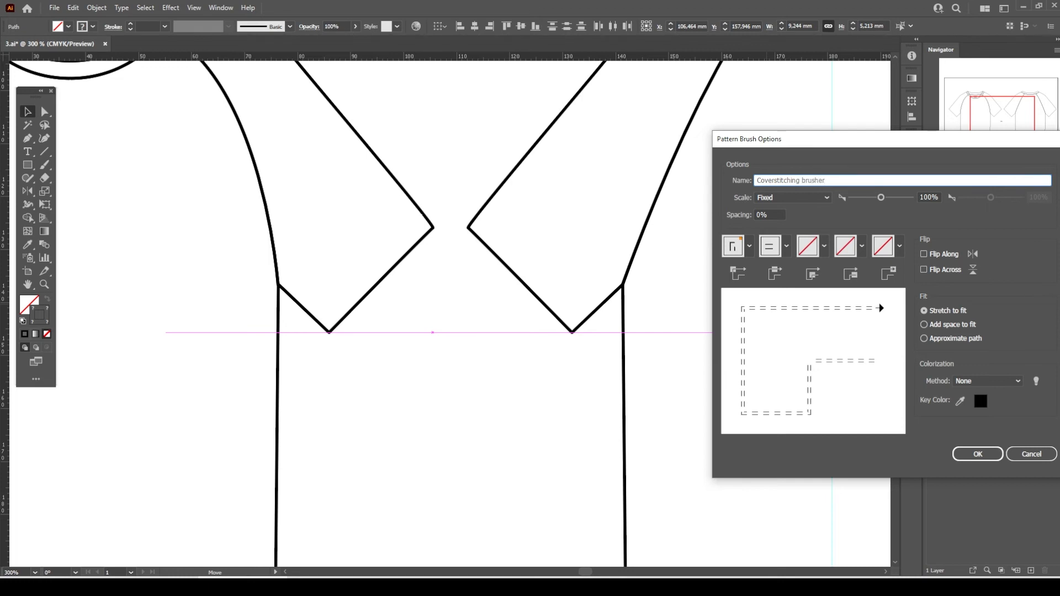
pyautogui.press('Backspace')
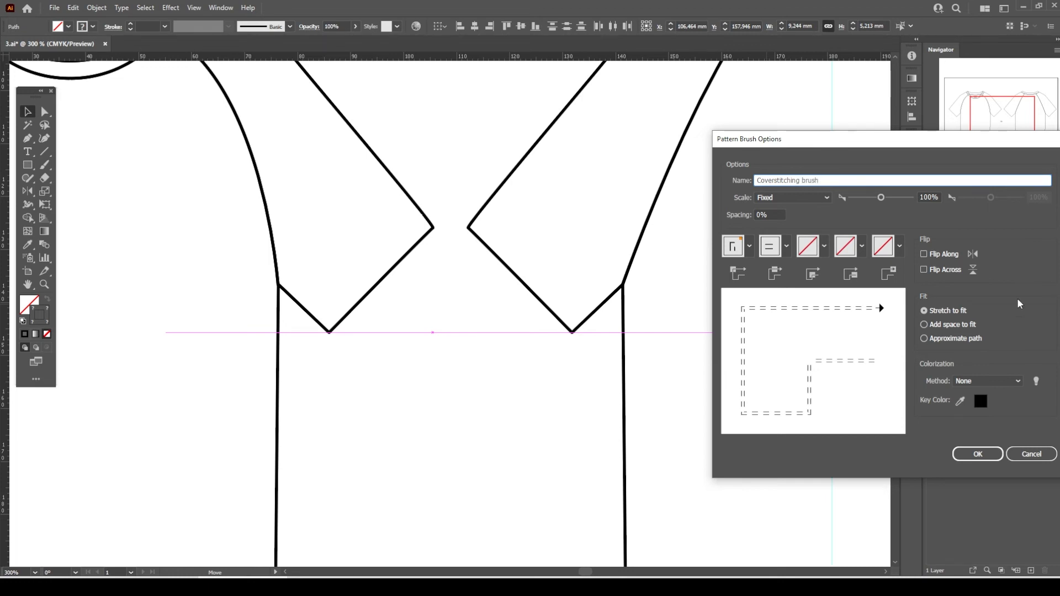
pyautogui.click(987, 381)
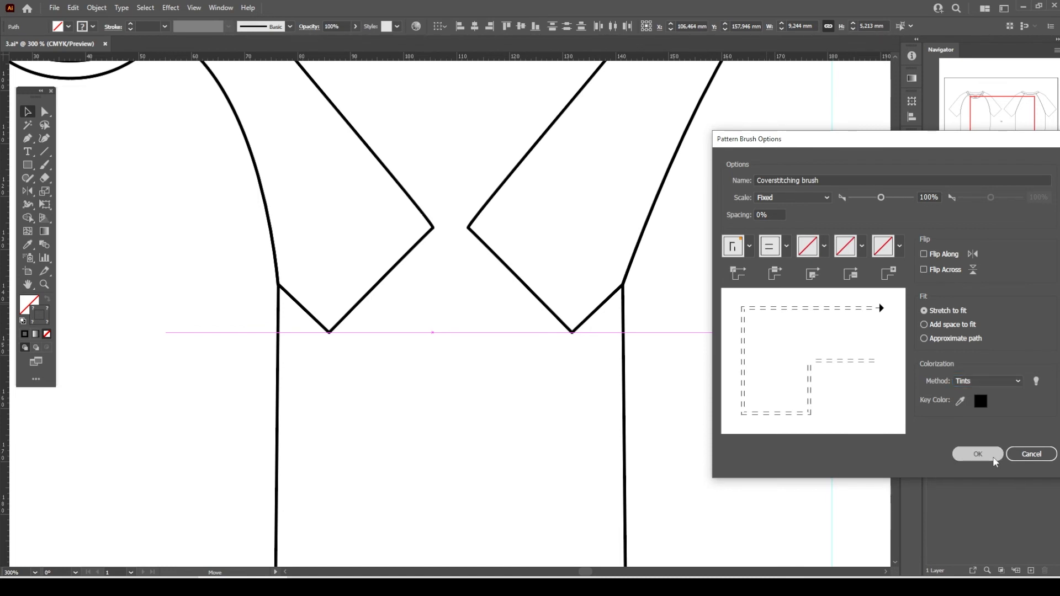
pyautogui.click(978, 453)
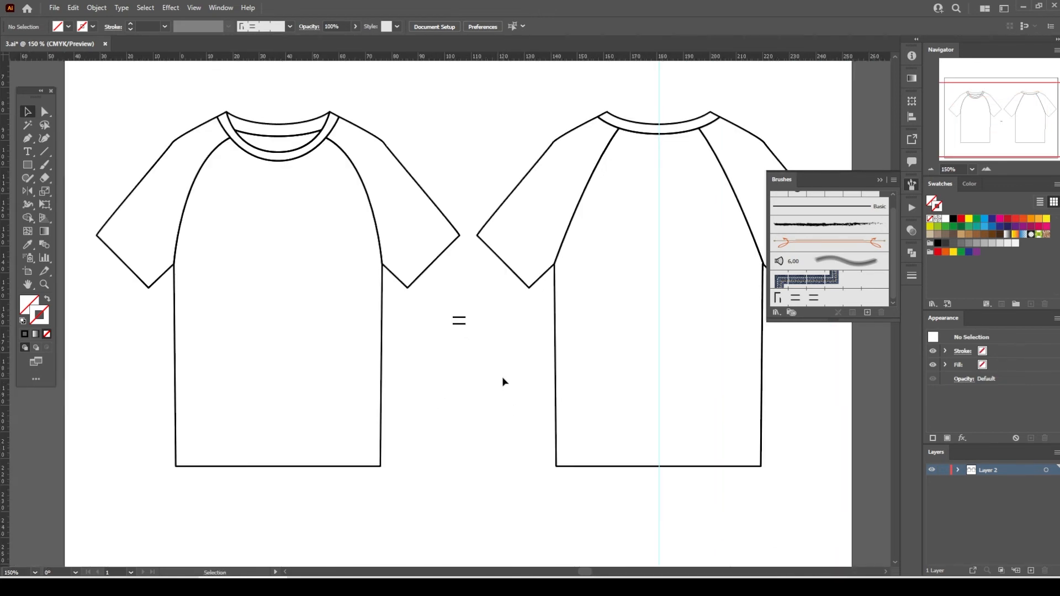
# - Apply the Coverstitching brush to the front tee's sleeve openings and bottom hem
pyautogui.click(459, 321)
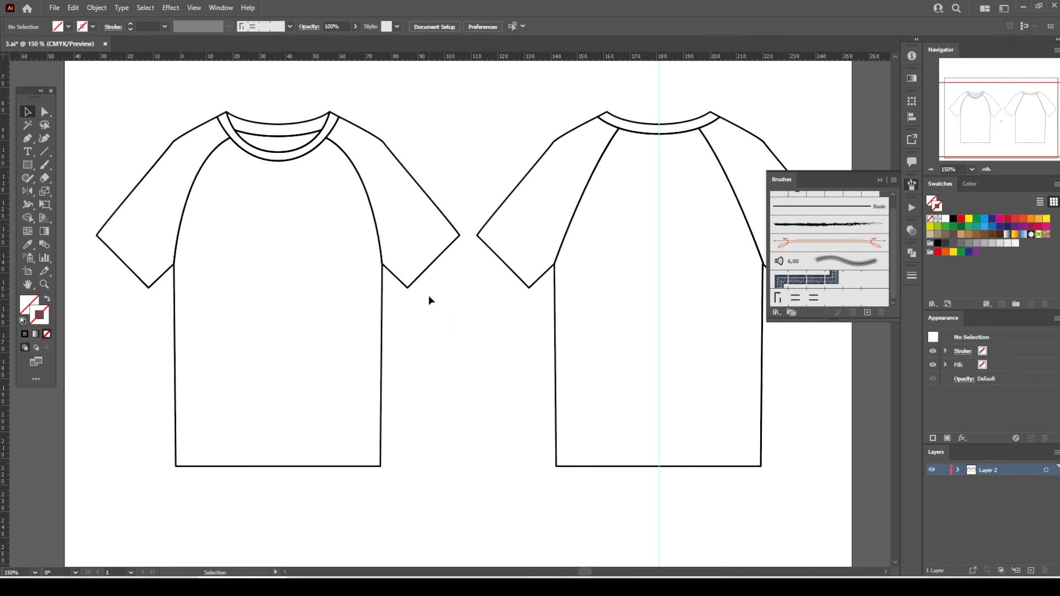
pyautogui.moveTo(311, 311)
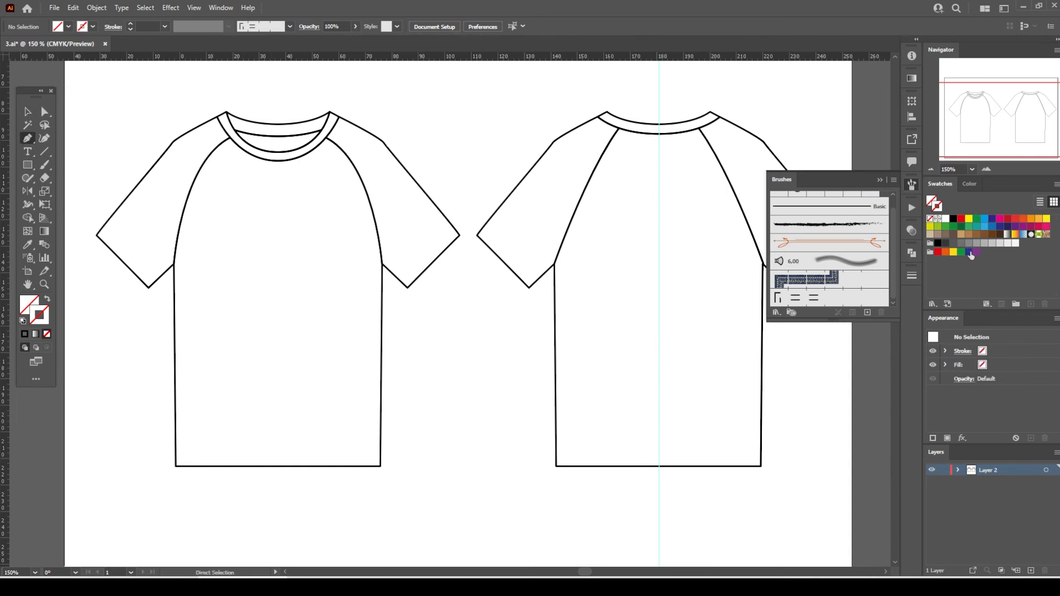
pyautogui.click(982, 351)
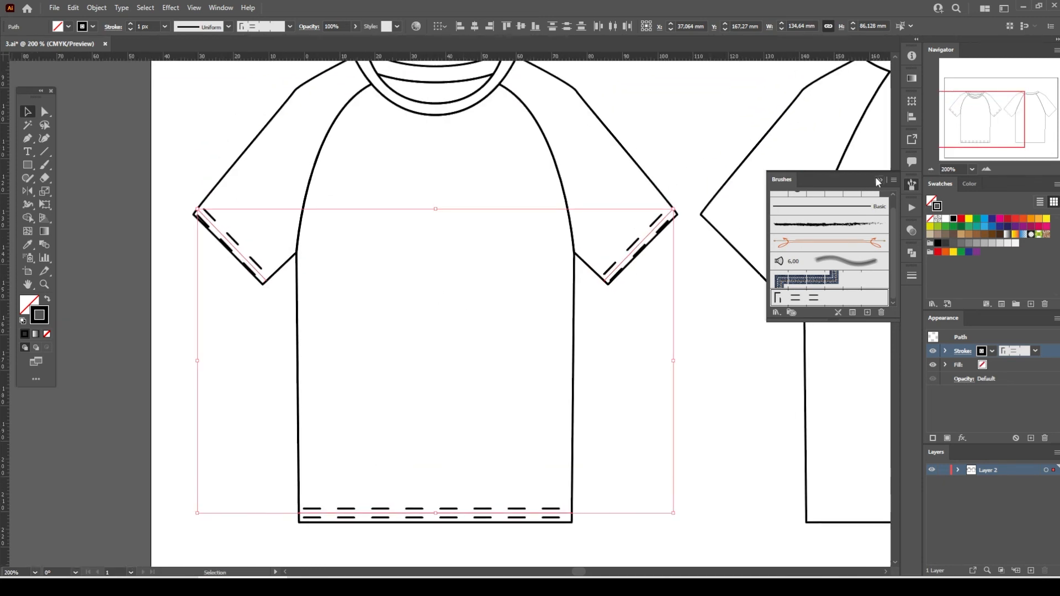
pyautogui.moveTo(675, 409)
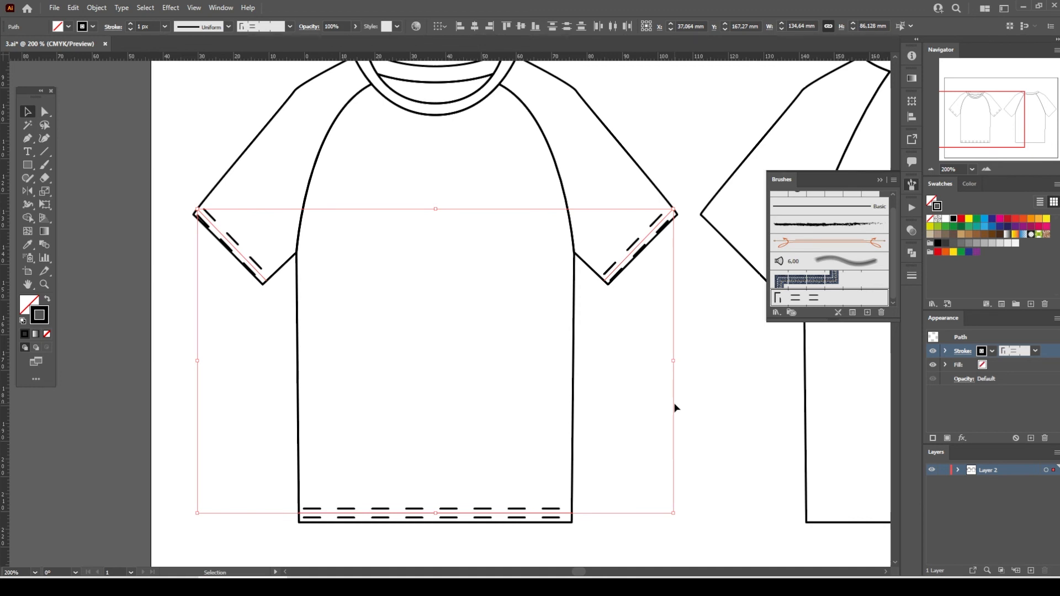
pyautogui.moveTo(787, 349)
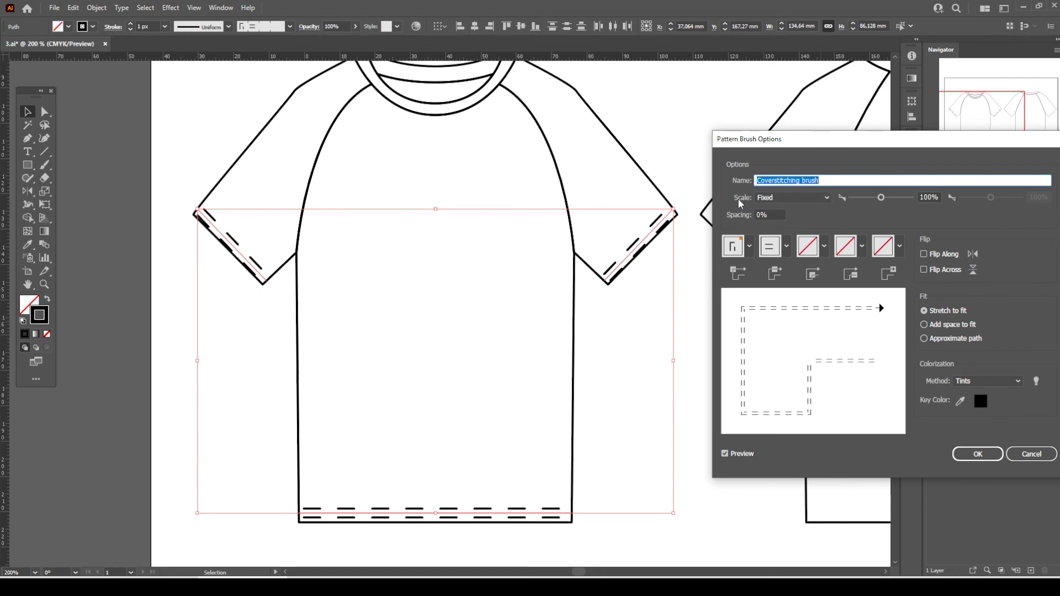
# - Set the Coverstitching brush scale to 18% and apply it to existing strokes
pyautogui.moveTo(881, 196); pyautogui.dragTo(865, 197)
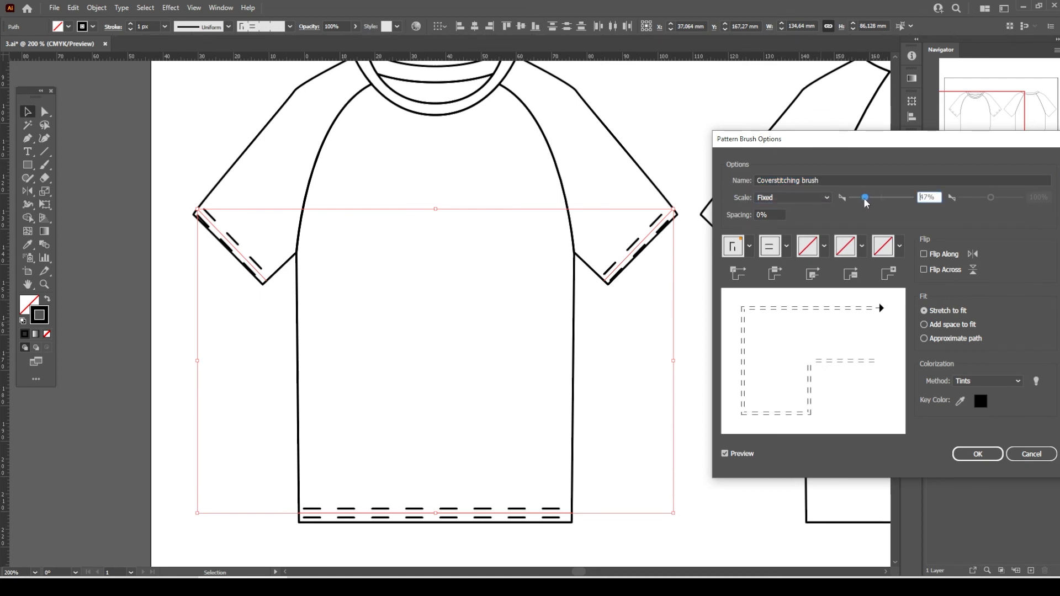
pyautogui.moveTo(865, 198); pyautogui.dragTo(856, 198)
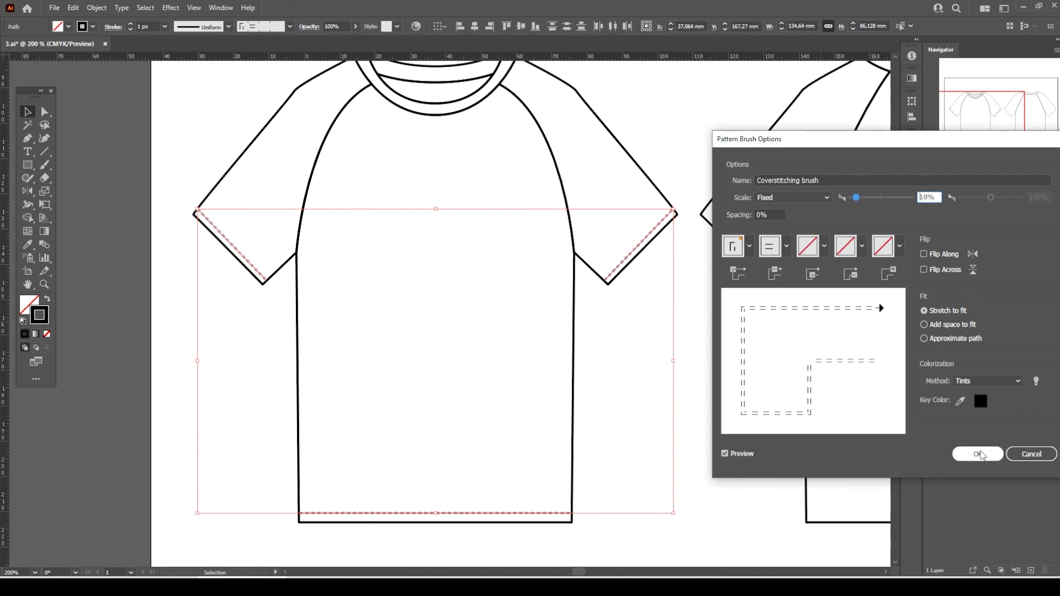
pyautogui.click(977, 454)
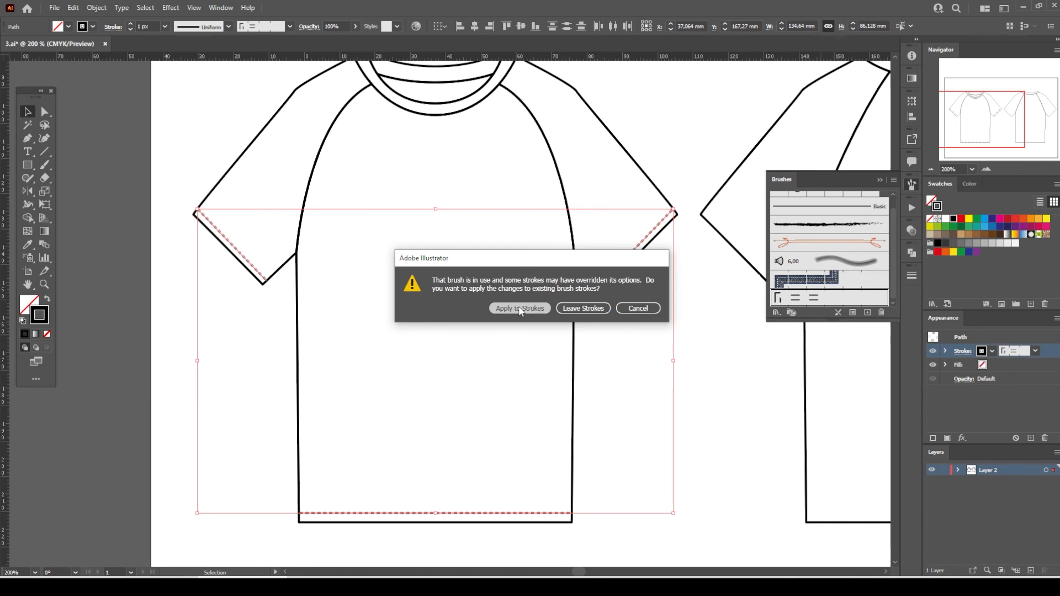
pyautogui.click(519, 308)
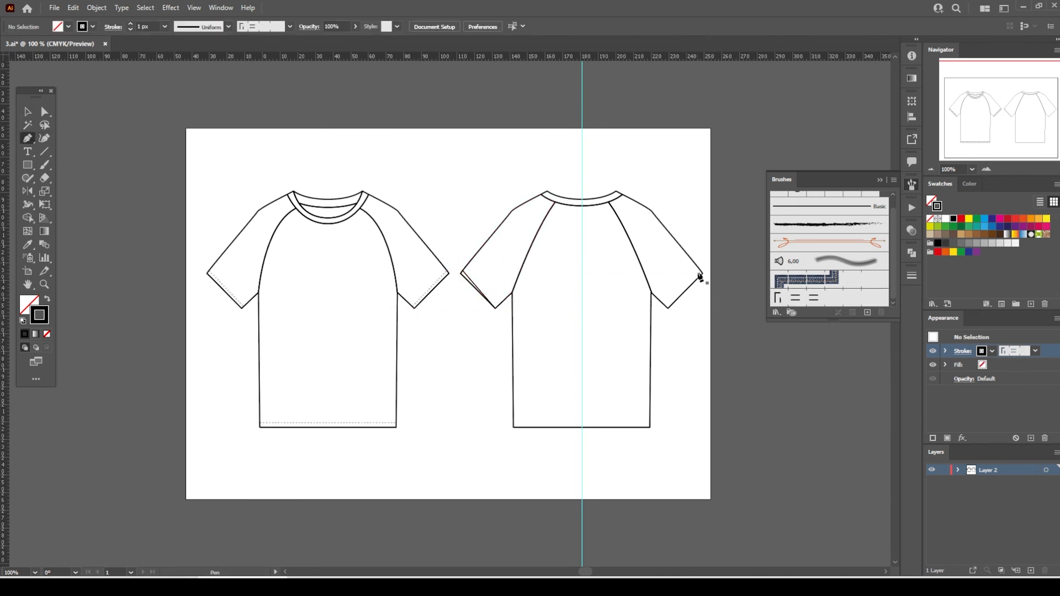
# - Draw a straight Pen line along the back tee's bottom hem
pyautogui.moveTo(514, 424); pyautogui.dragTo(649, 424)
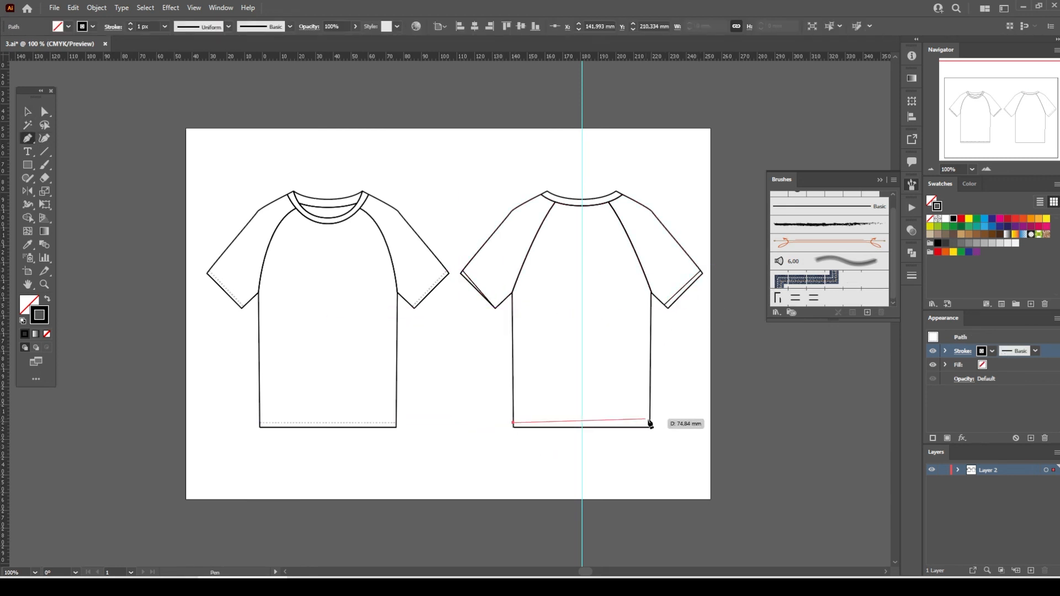